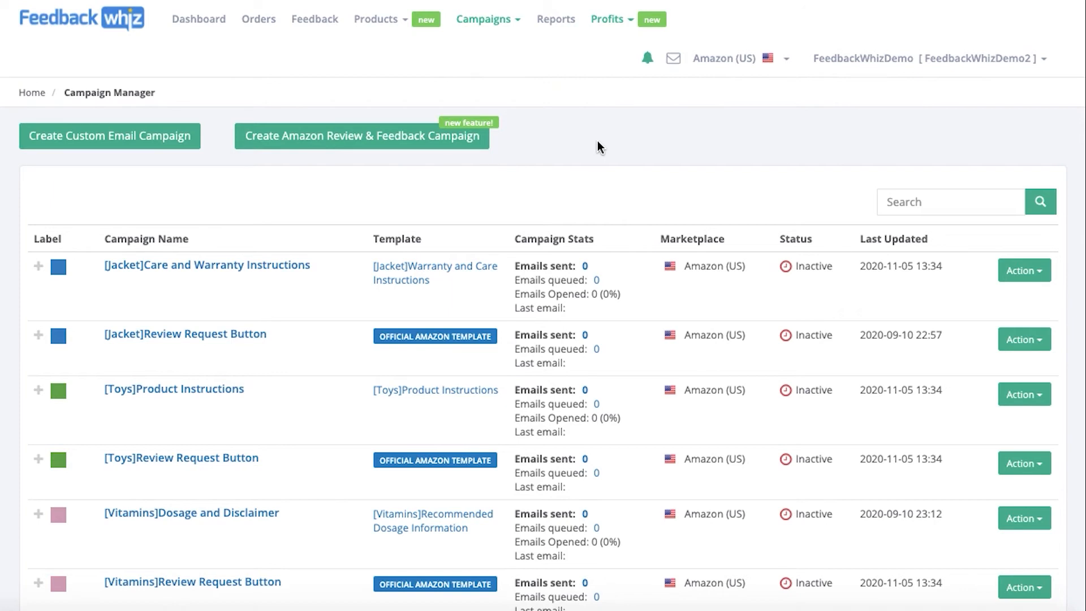
pyautogui.moveTo(490, 44)
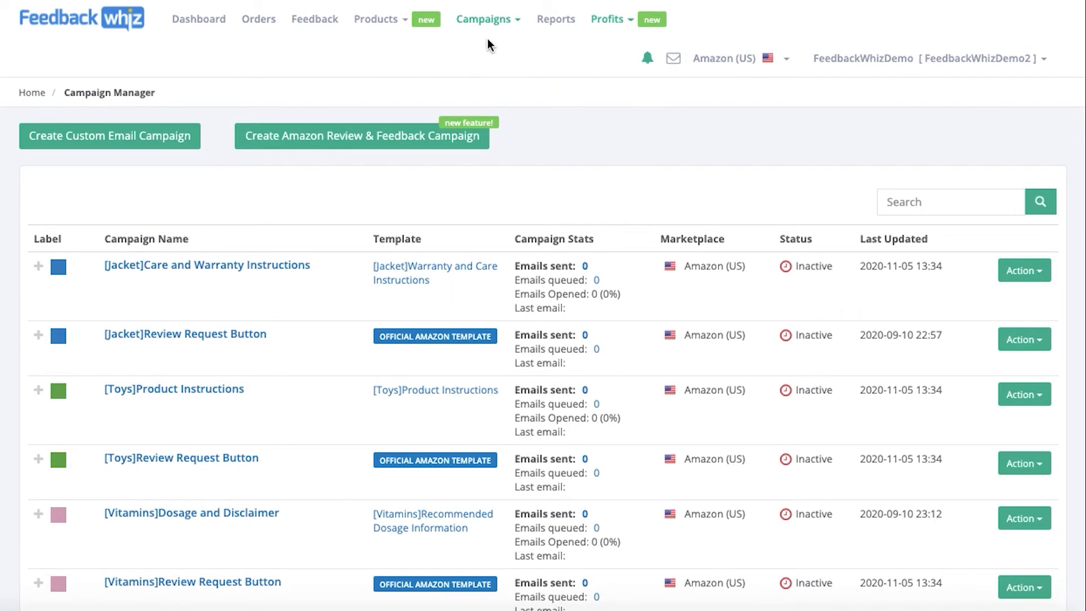
# Create a new custom email campaign and begin entering its name 'Seller Feedback Request'.
pyautogui.click(485, 19)
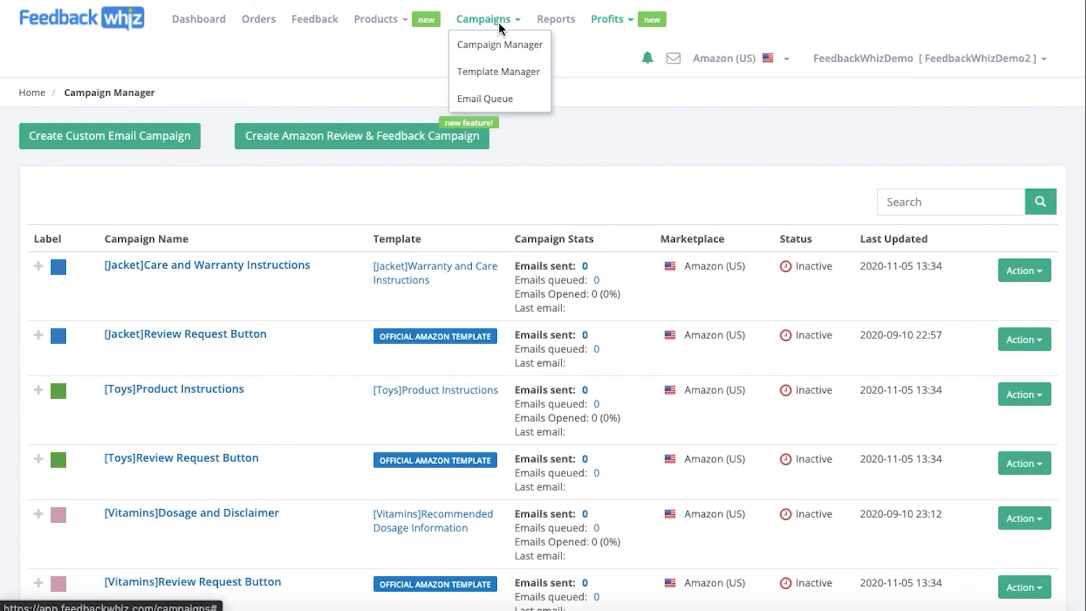
pyautogui.moveTo(500, 44)
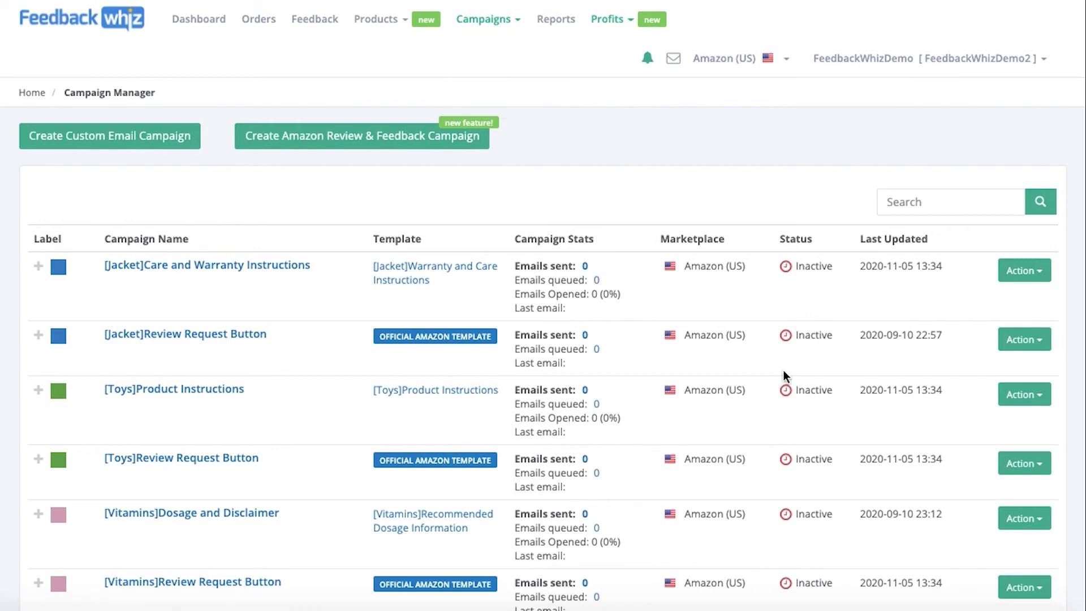
pyautogui.moveTo(424, 294)
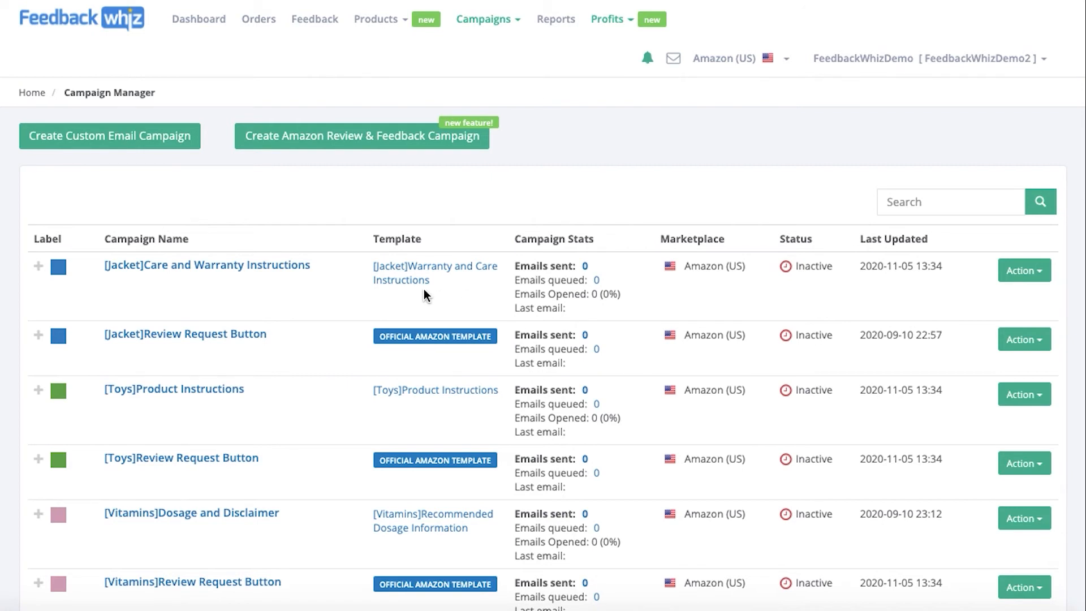
pyautogui.moveTo(400, 294)
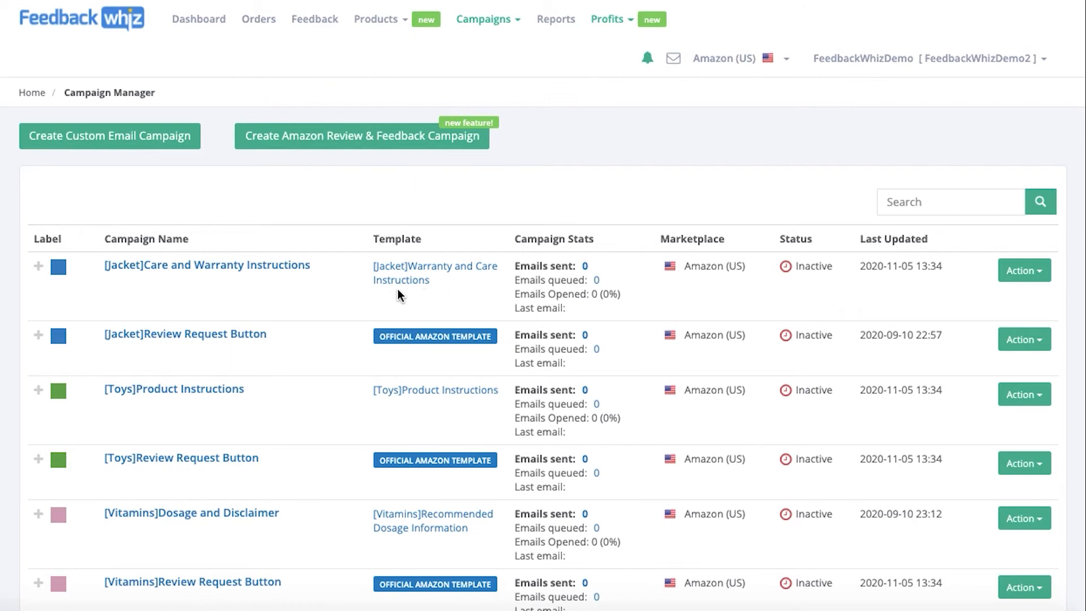
pyautogui.moveTo(81, 152)
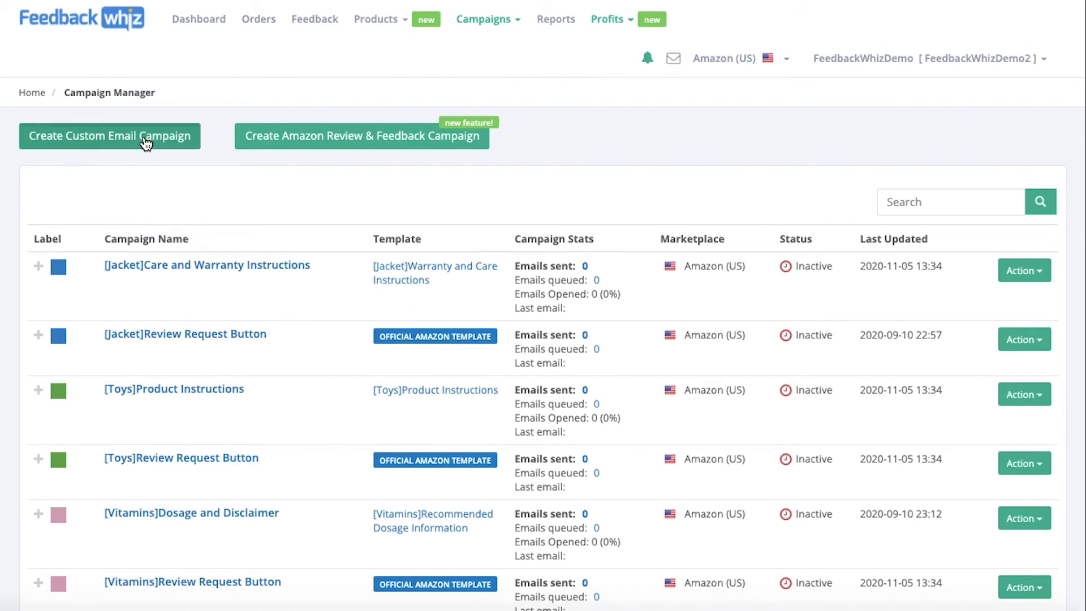
pyautogui.click(109, 136)
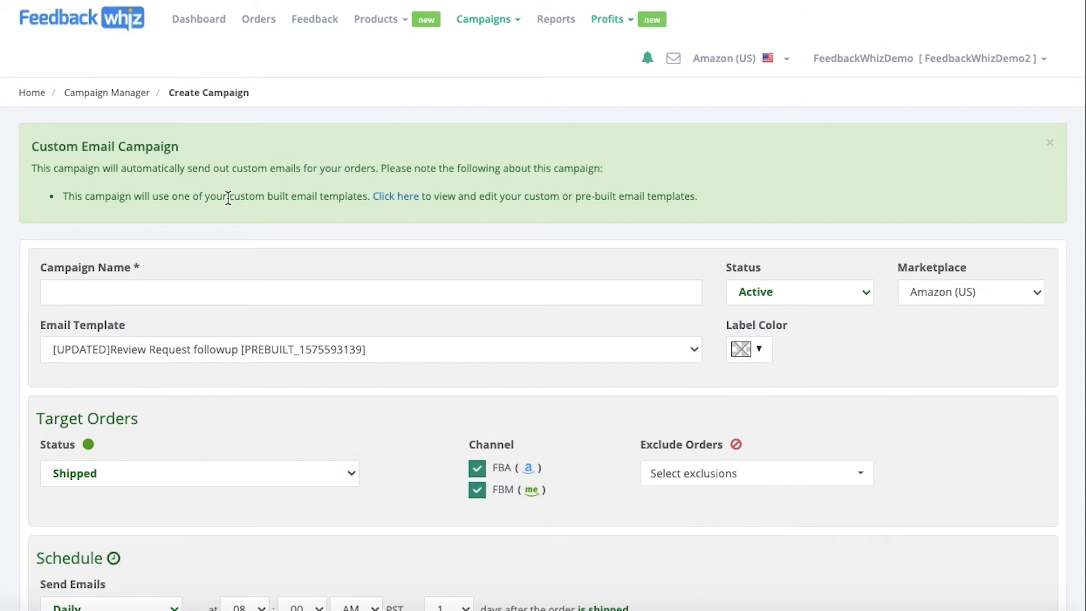
pyautogui.scroll(-3)
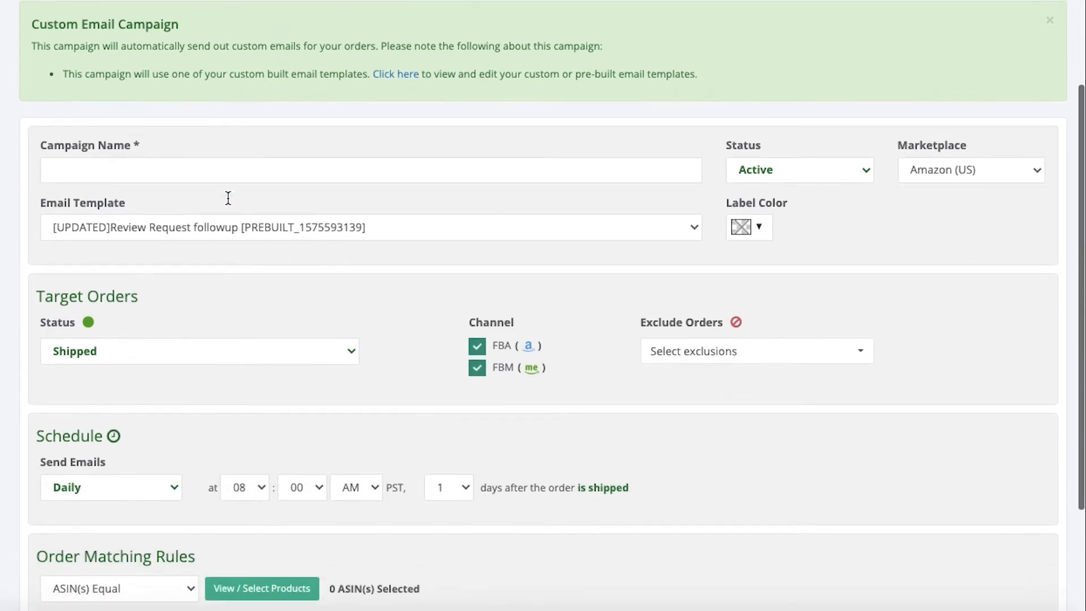
pyautogui.scroll(-3)
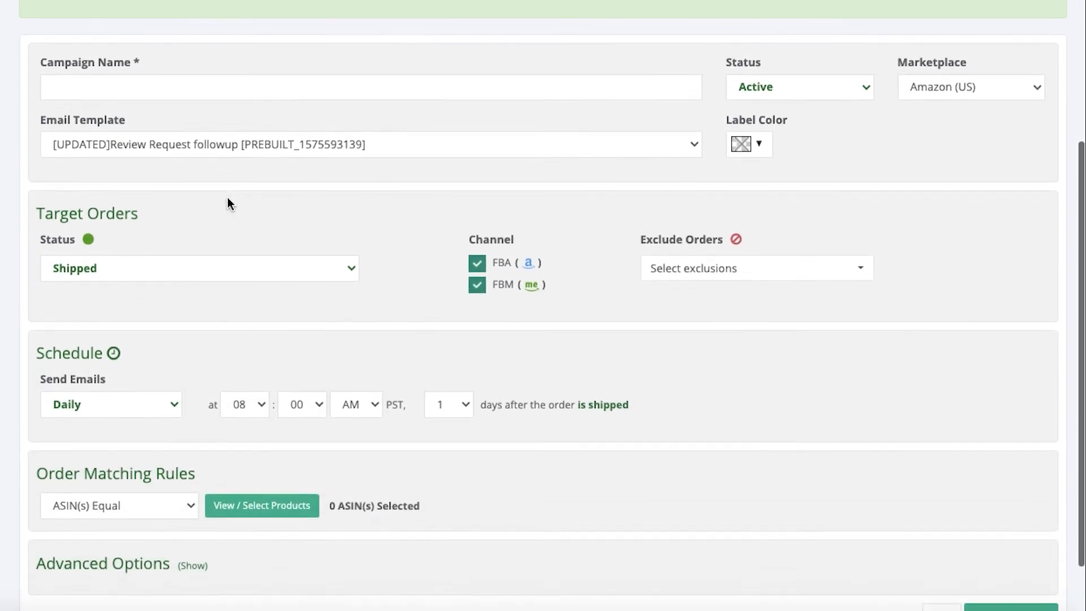
pyautogui.scroll(3)
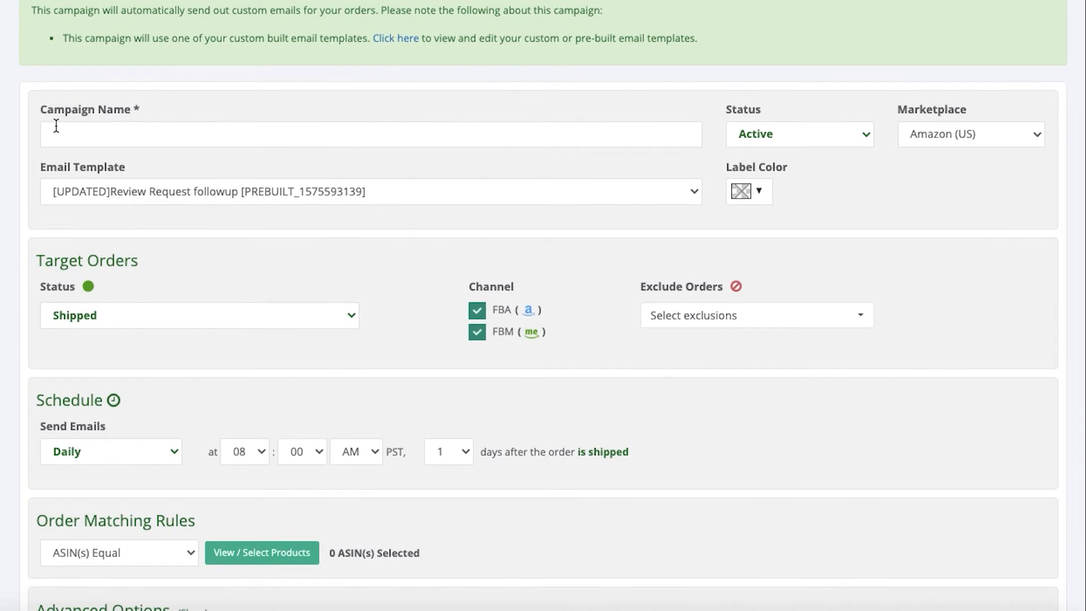
pyautogui.click(371, 133)
pyautogui.write('Seller Feedback Request')
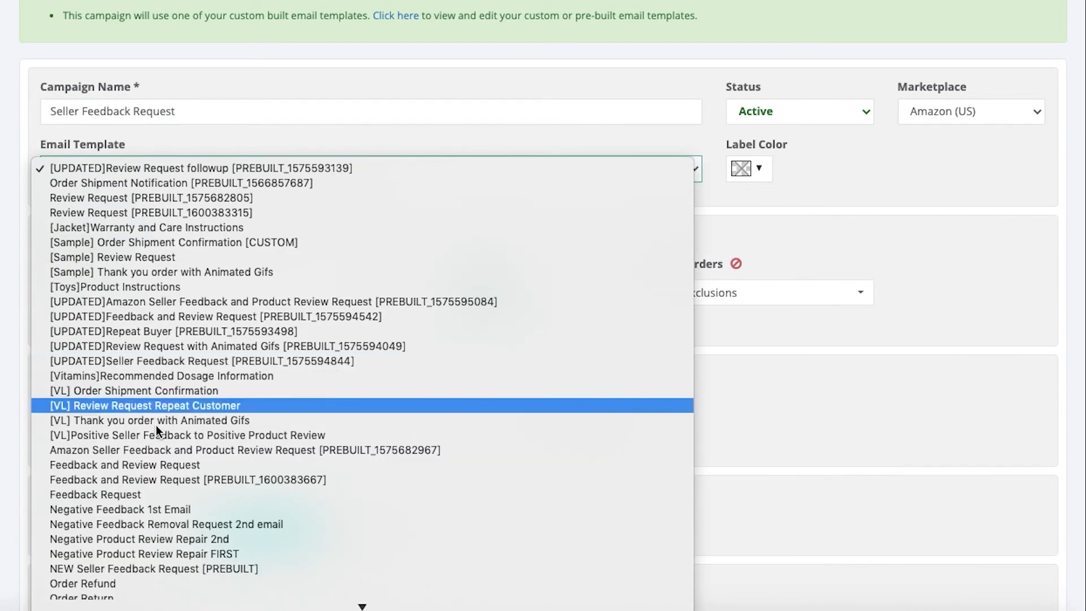
# Choose the NEW Seller Feedback Request [PREBUILT] template, keeping Status Active and Marketplace Amazon (US).
pyautogui.click(152, 569)
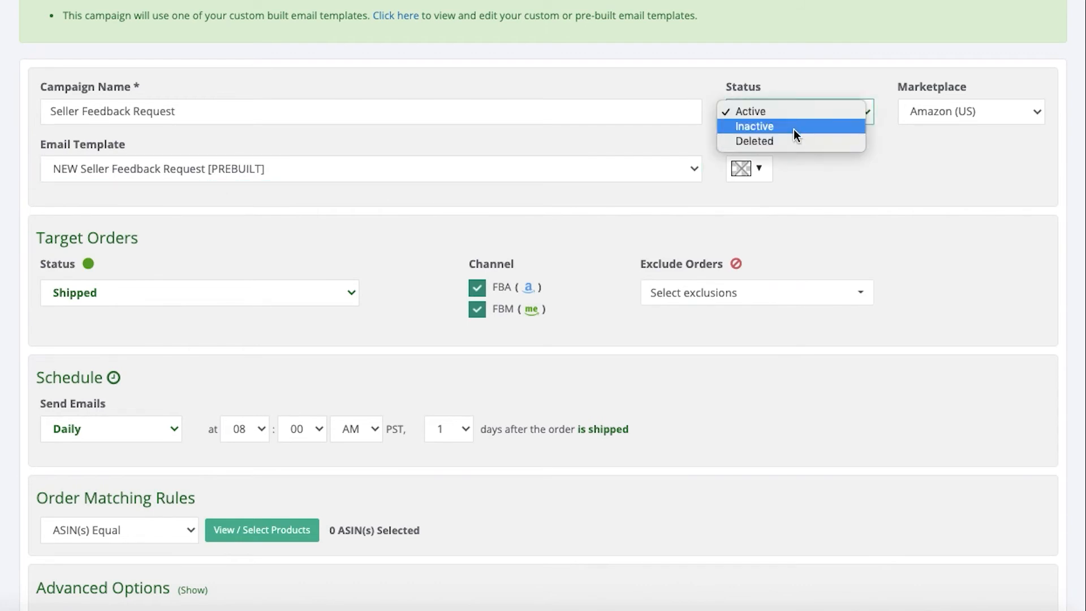
pyautogui.moveTo(783, 112)
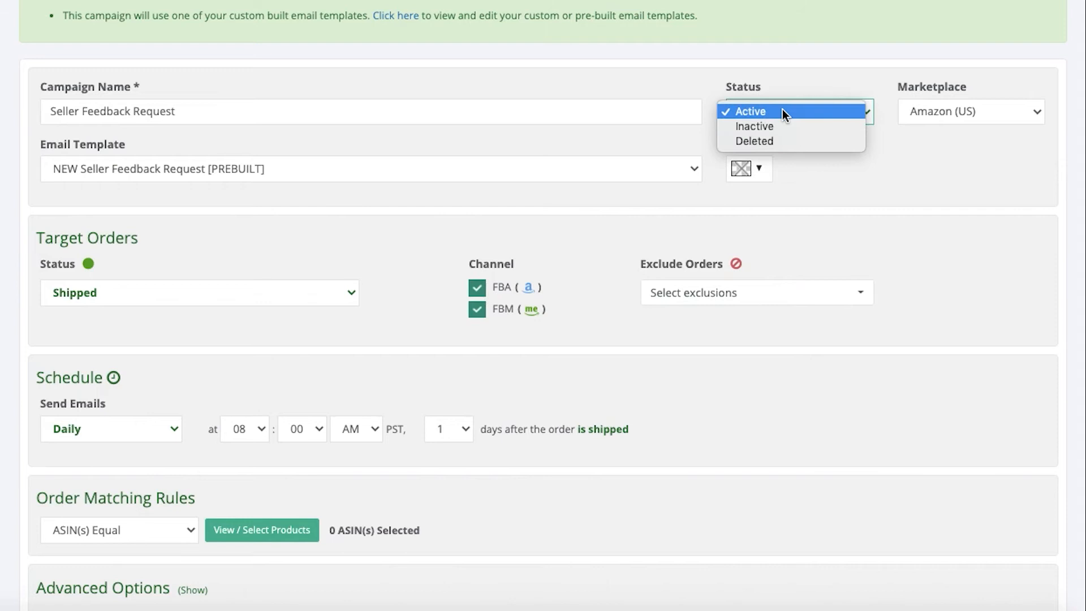
pyautogui.click(750, 112)
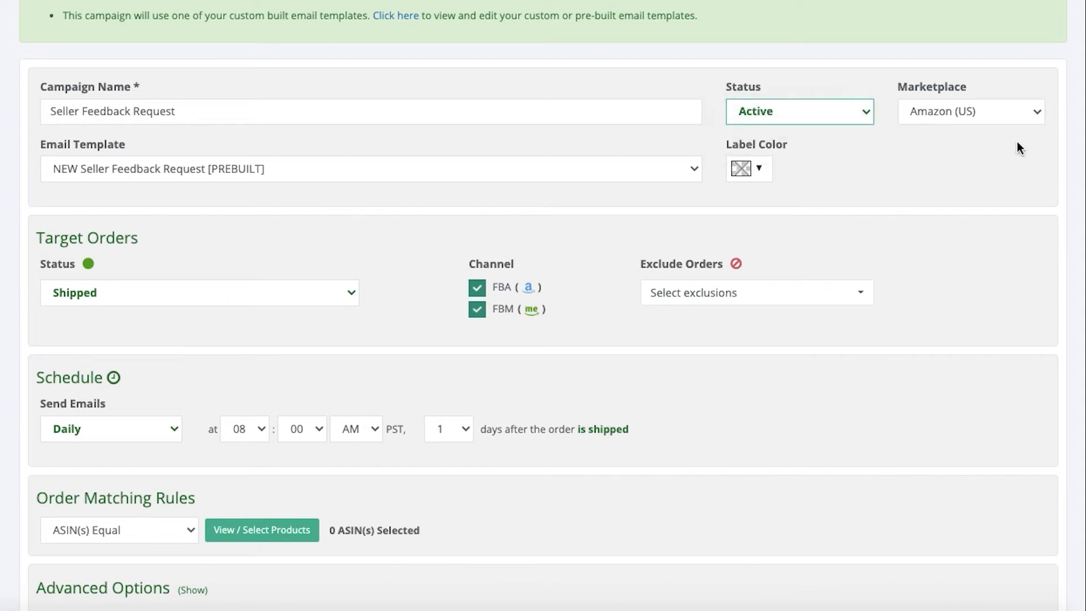
pyautogui.click(970, 112)
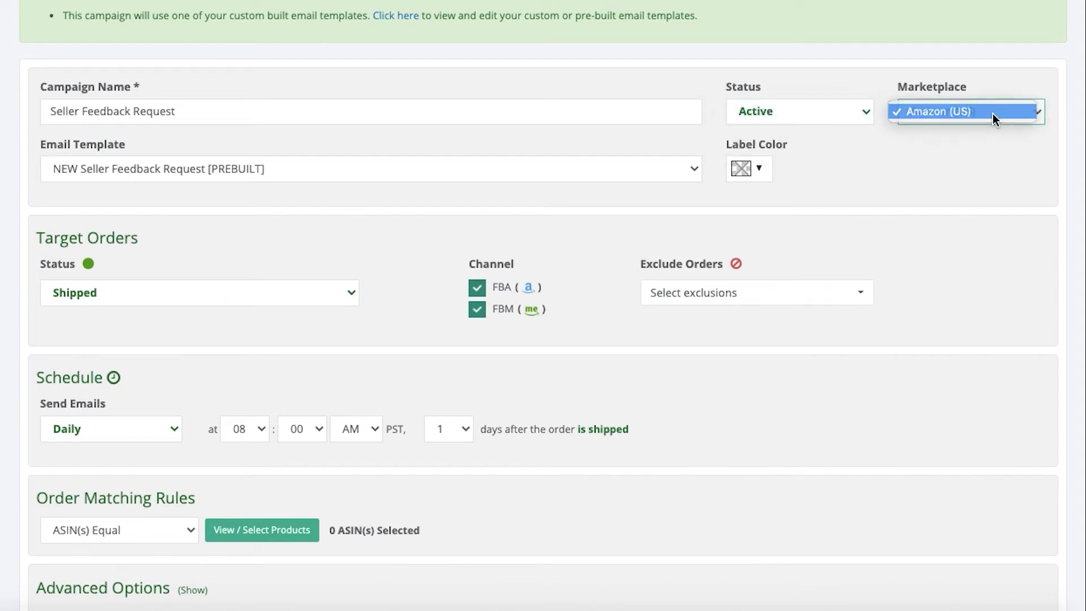
pyautogui.click(969, 112)
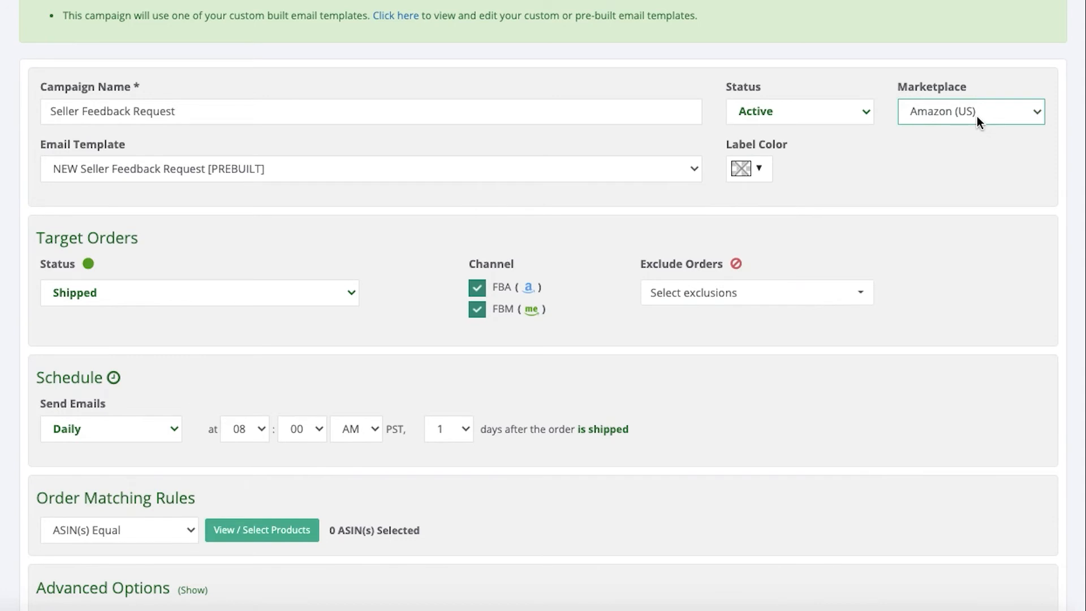
# Review the Label Color choices and dismiss them without picking a colour.
pyautogui.scroll(-3)
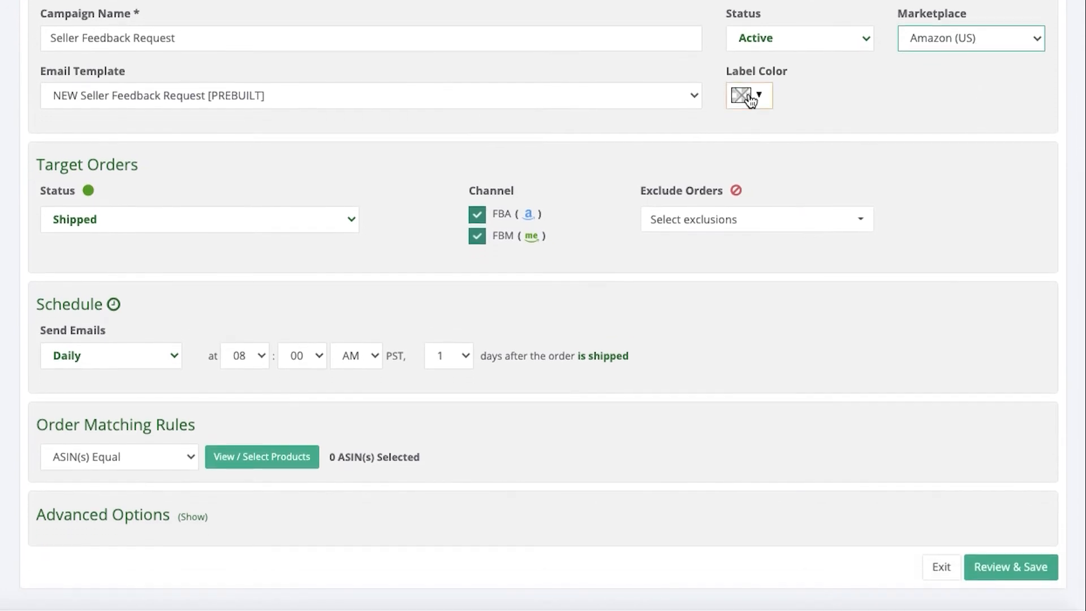
pyautogui.click(765, 95)
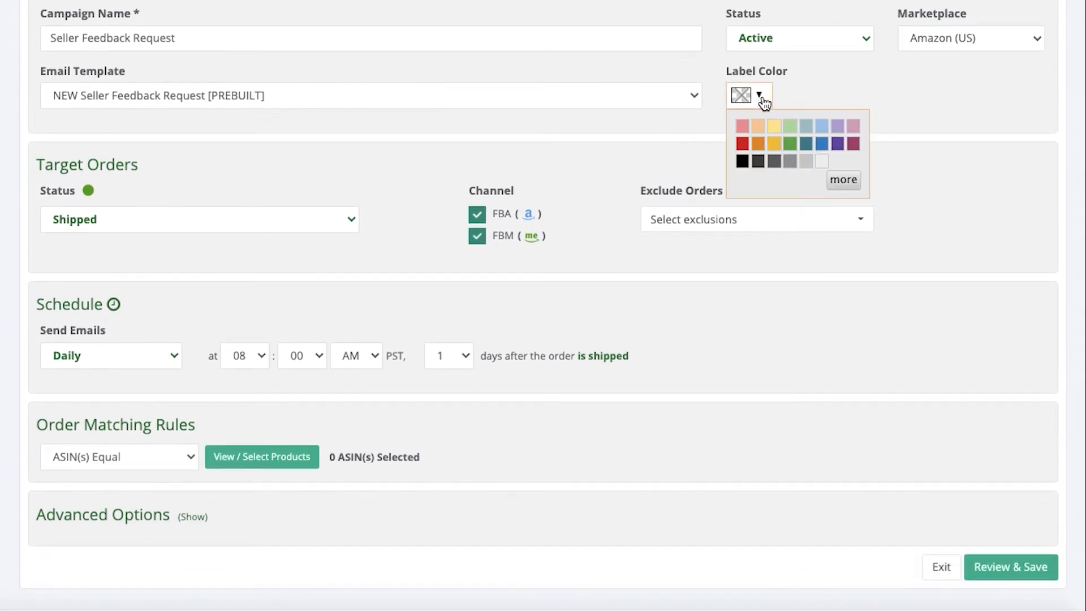
pyautogui.moveTo(789, 162)
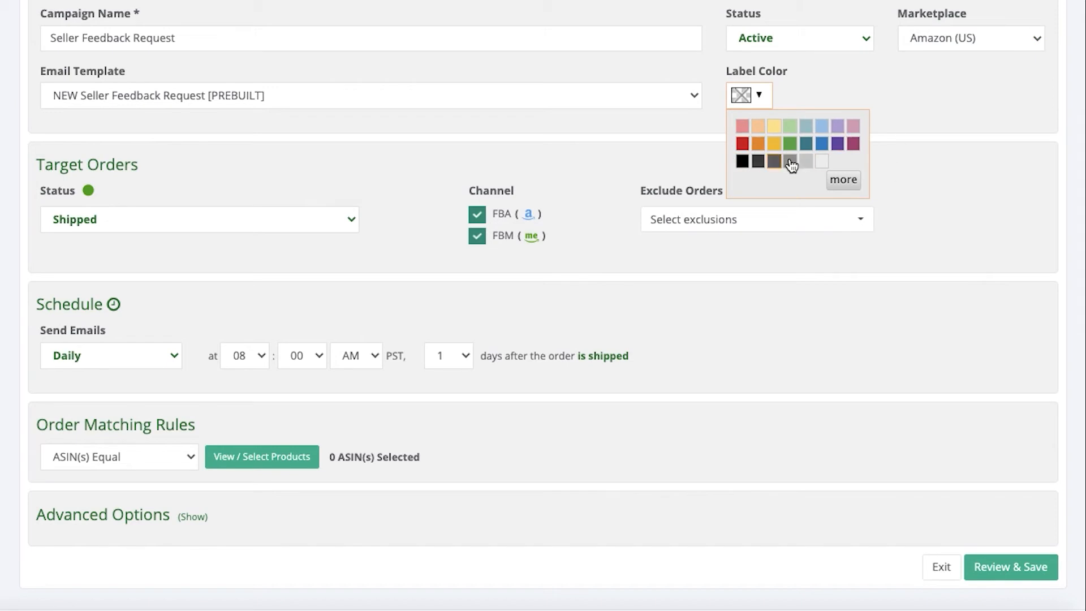
pyautogui.click(503, 146)
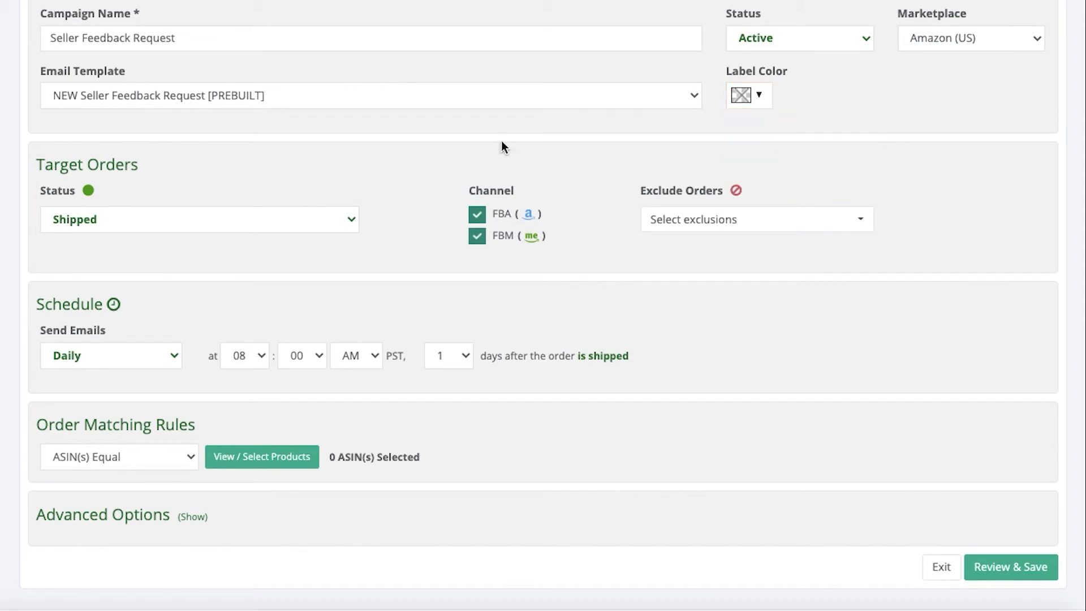
pyautogui.scroll(-3)
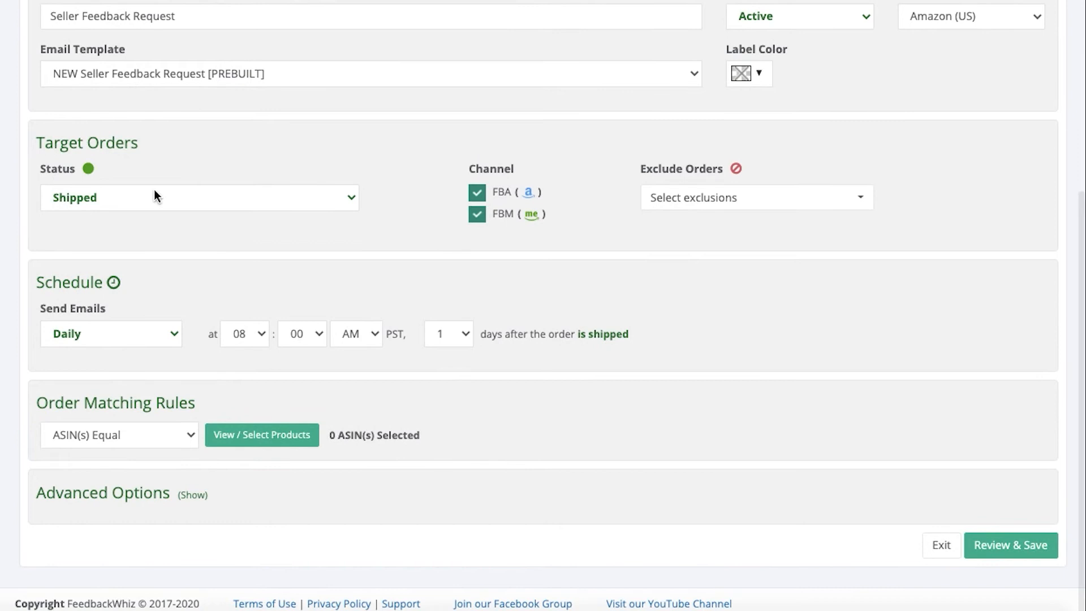
# Review the Target Orders Status choices, leaving Shipped selected.
pyautogui.click(200, 197)
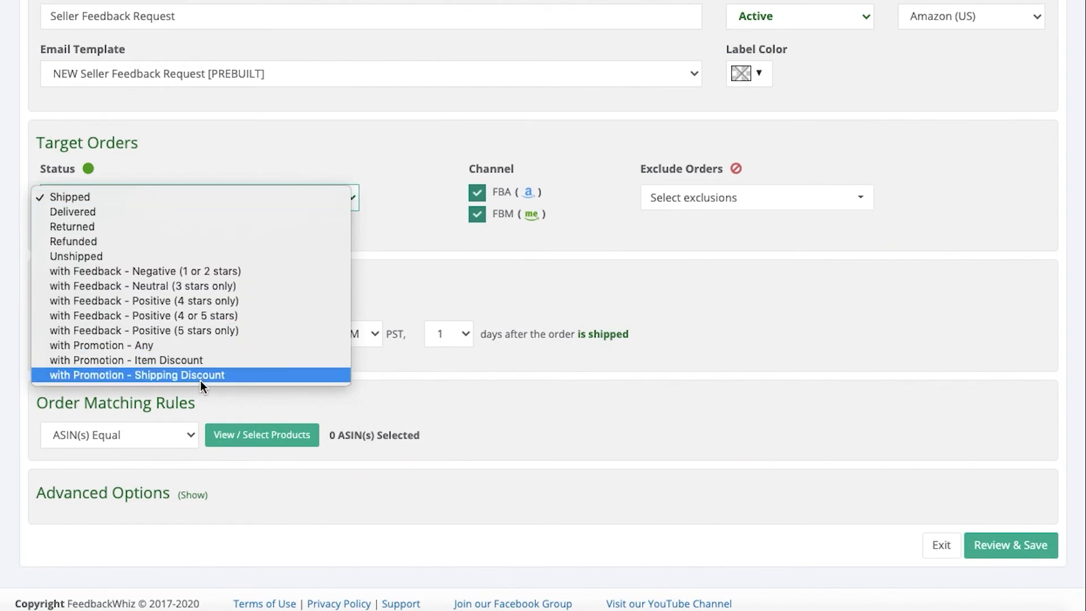
pyautogui.moveTo(206, 256)
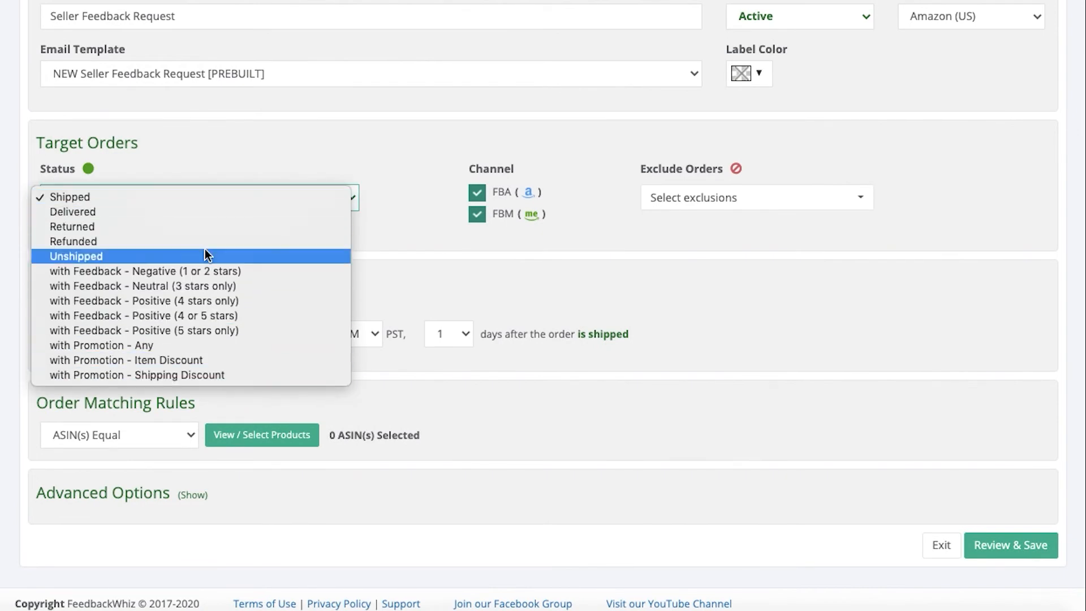
pyautogui.moveTo(212, 315)
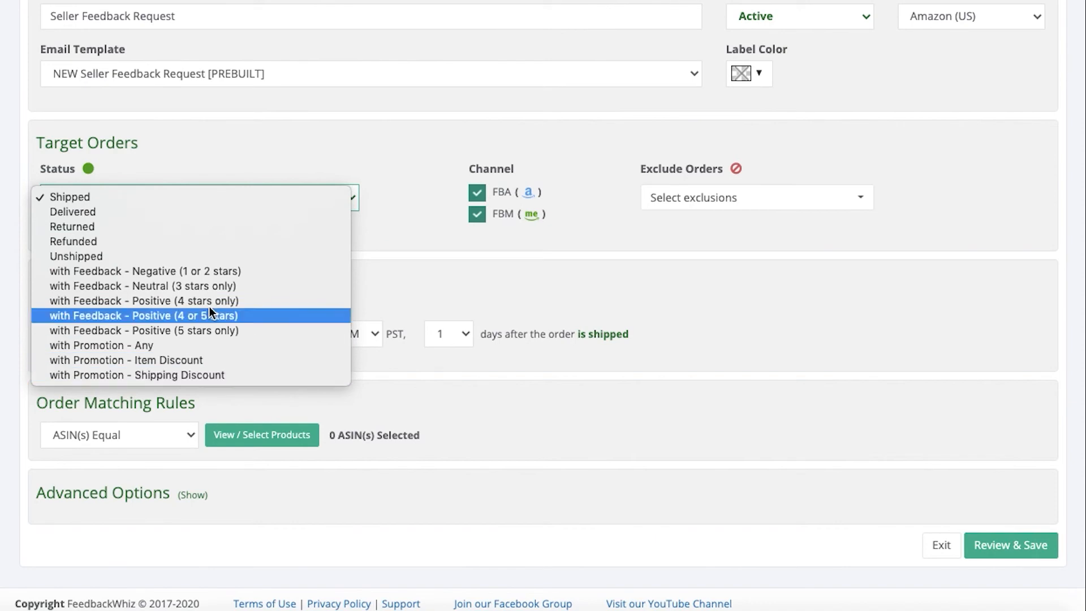
pyautogui.moveTo(211, 201)
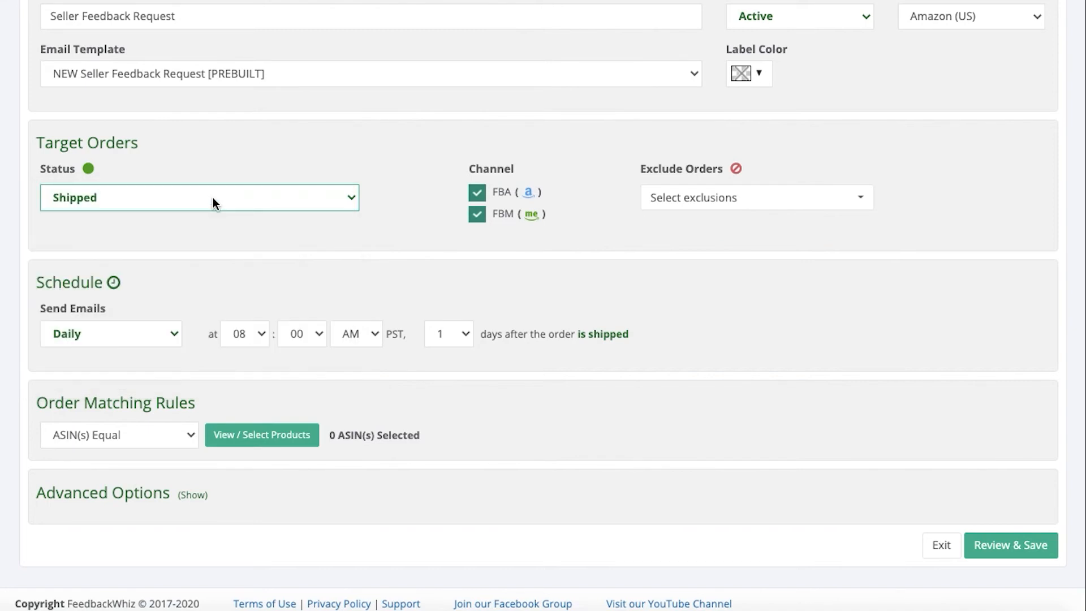
pyautogui.moveTo(428, 181)
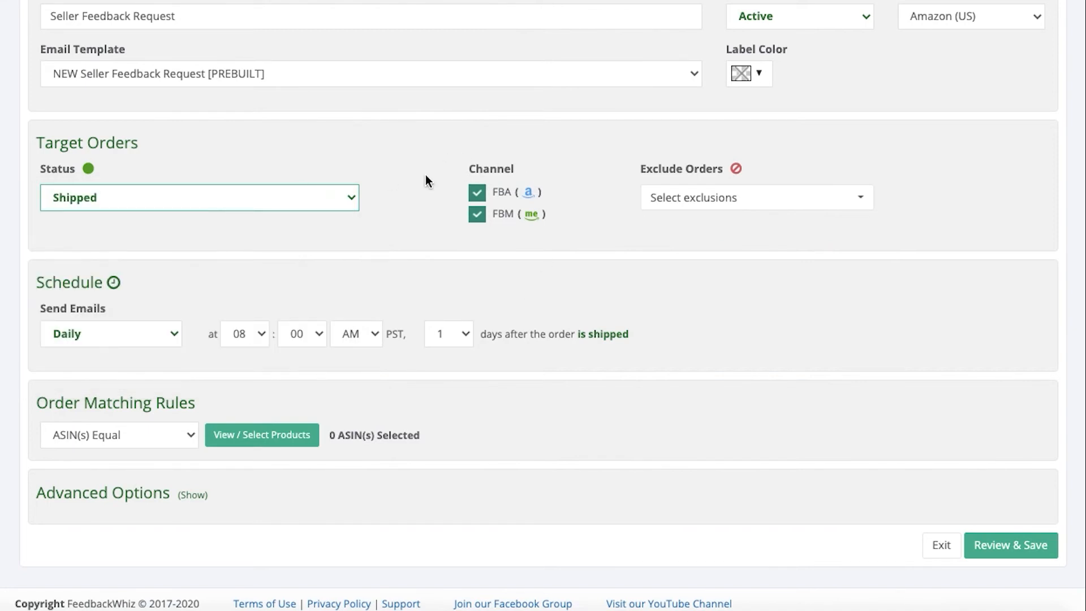
pyautogui.moveTo(455, 201)
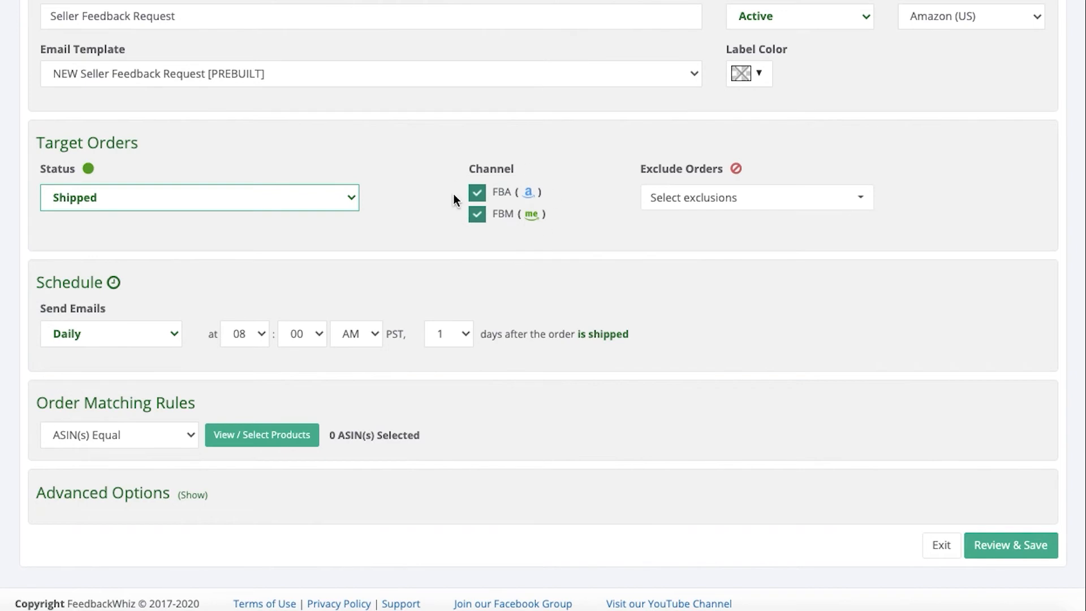
pyautogui.moveTo(761, 197)
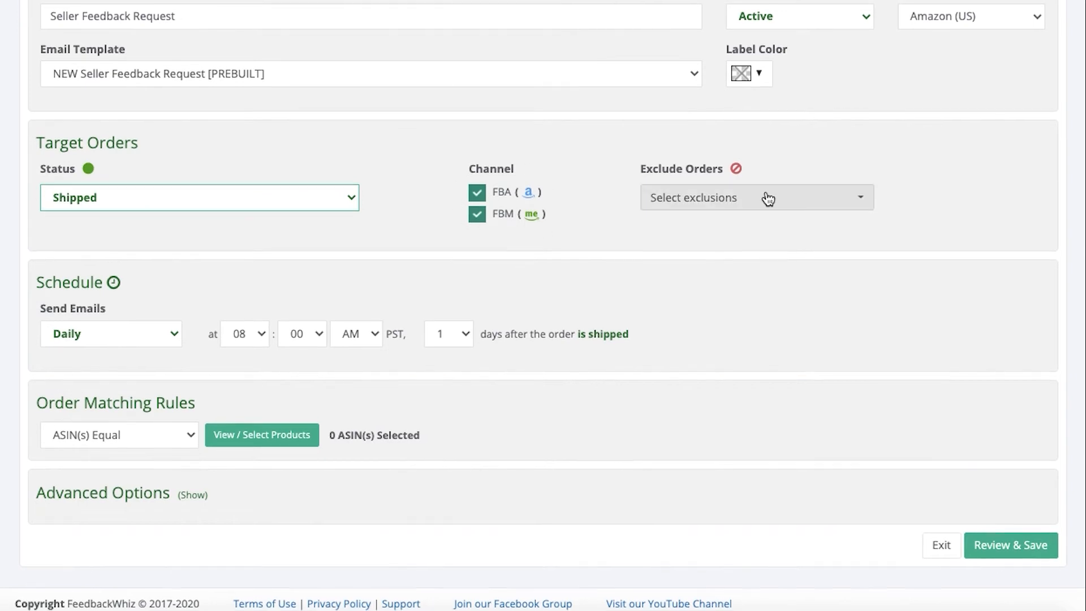
pyautogui.click(755, 197)
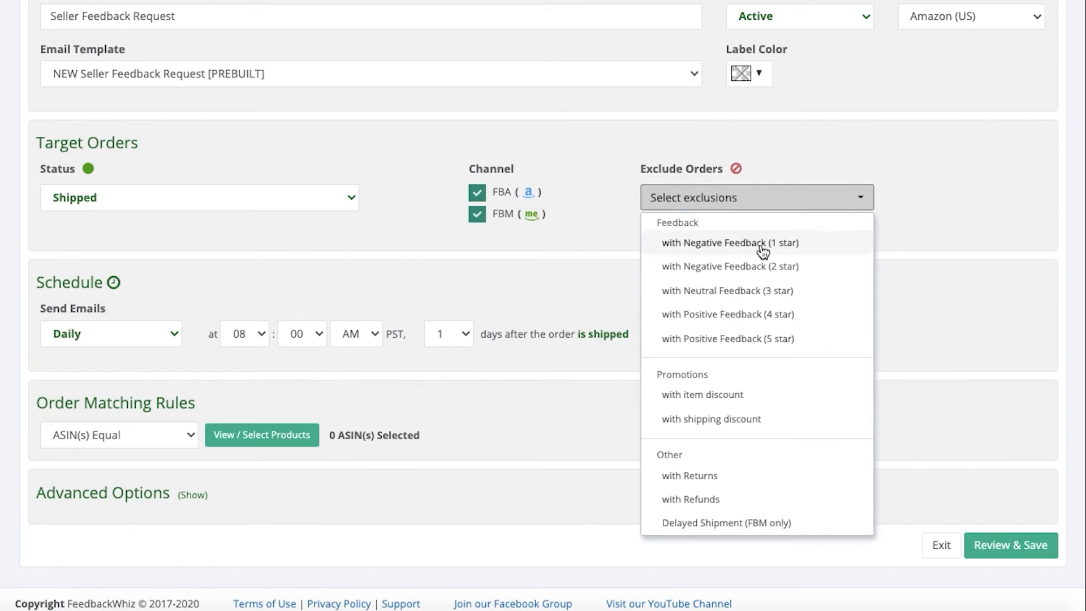
pyautogui.moveTo(757, 340)
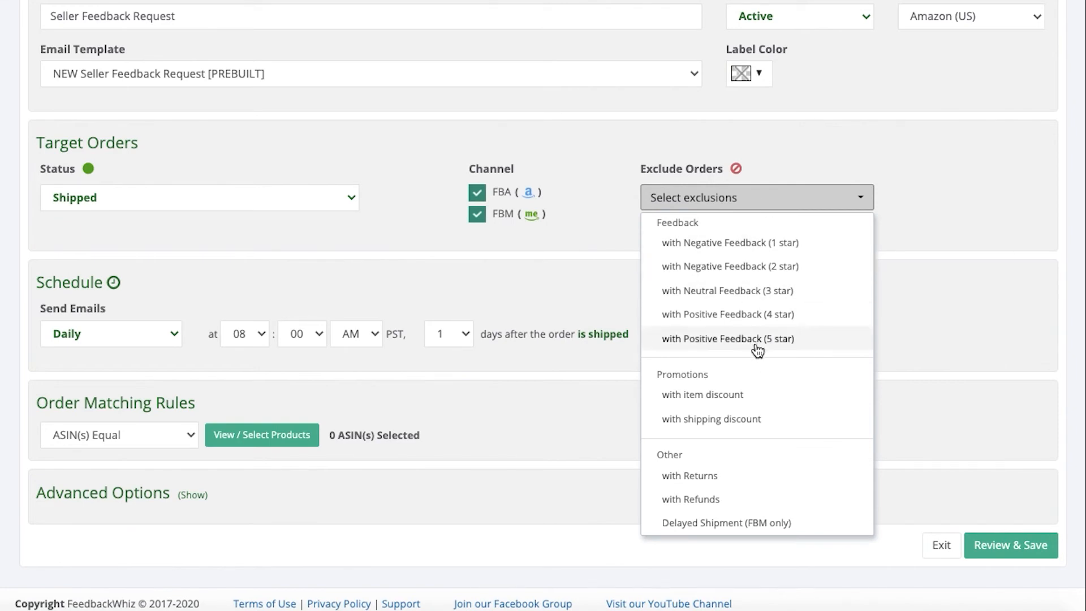
pyautogui.moveTo(709, 399)
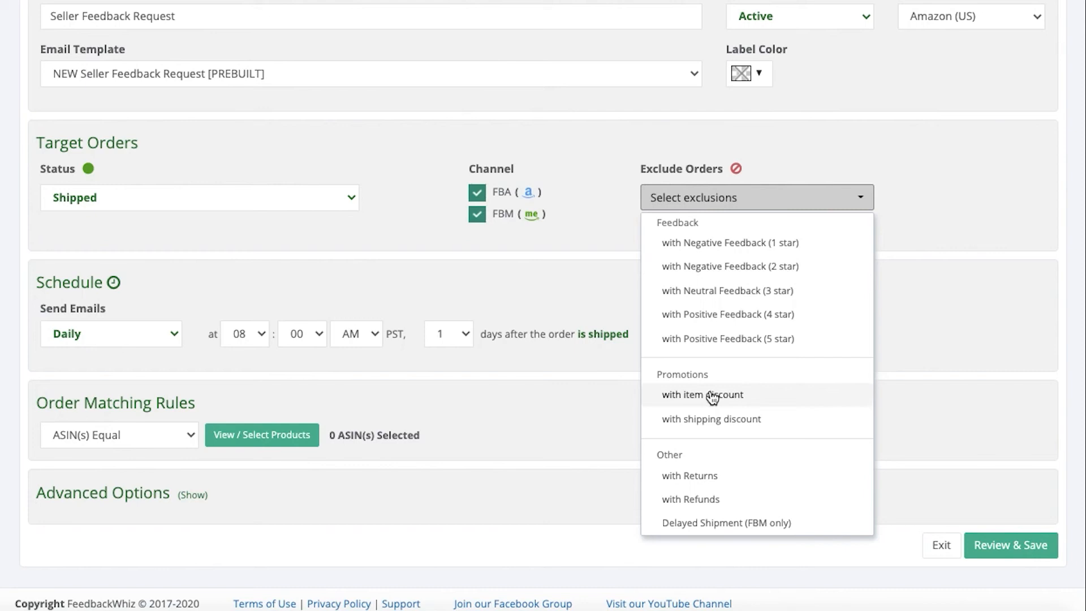
pyautogui.moveTo(696, 504)
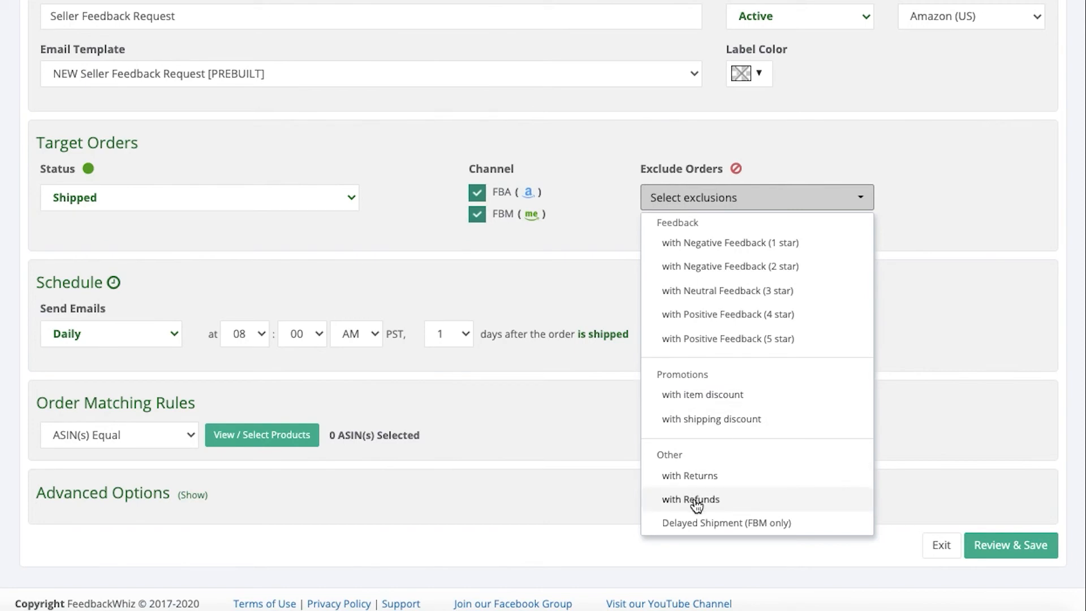
pyautogui.moveTo(737, 271)
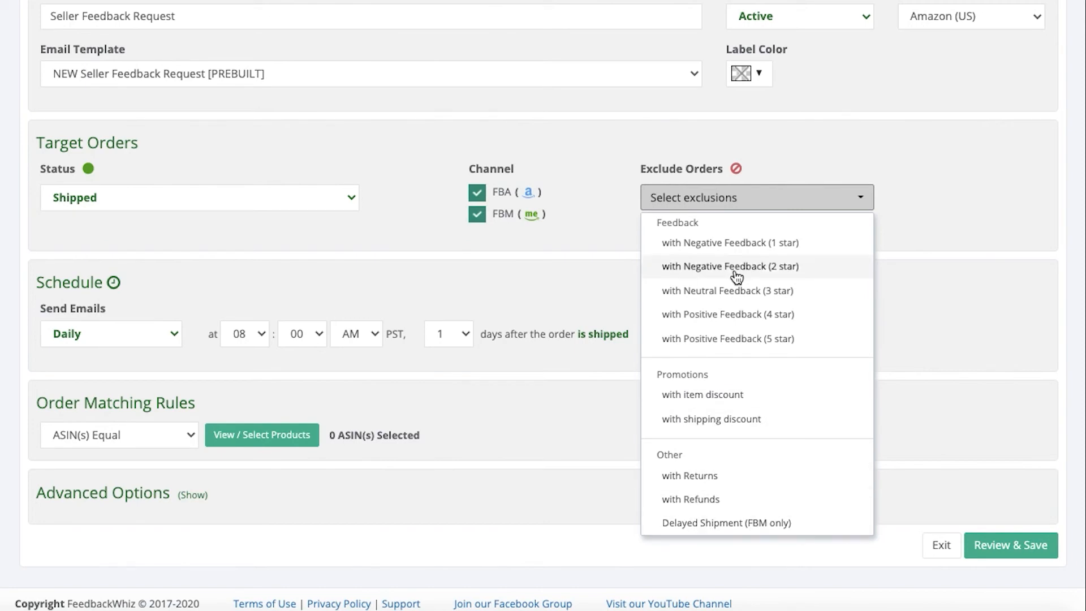
pyautogui.moveTo(733, 214)
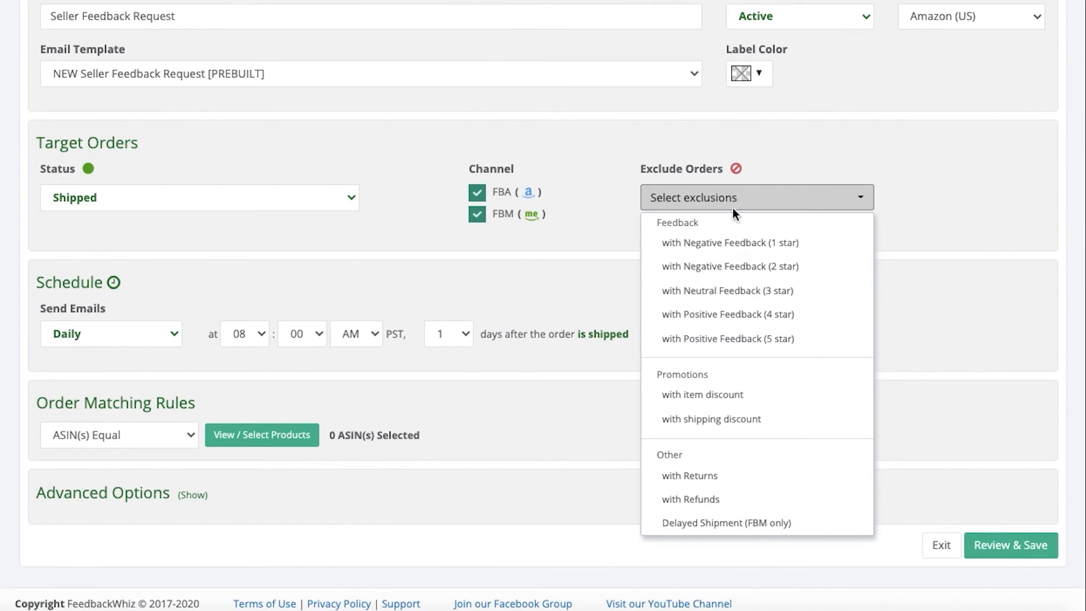
pyautogui.click(121, 307)
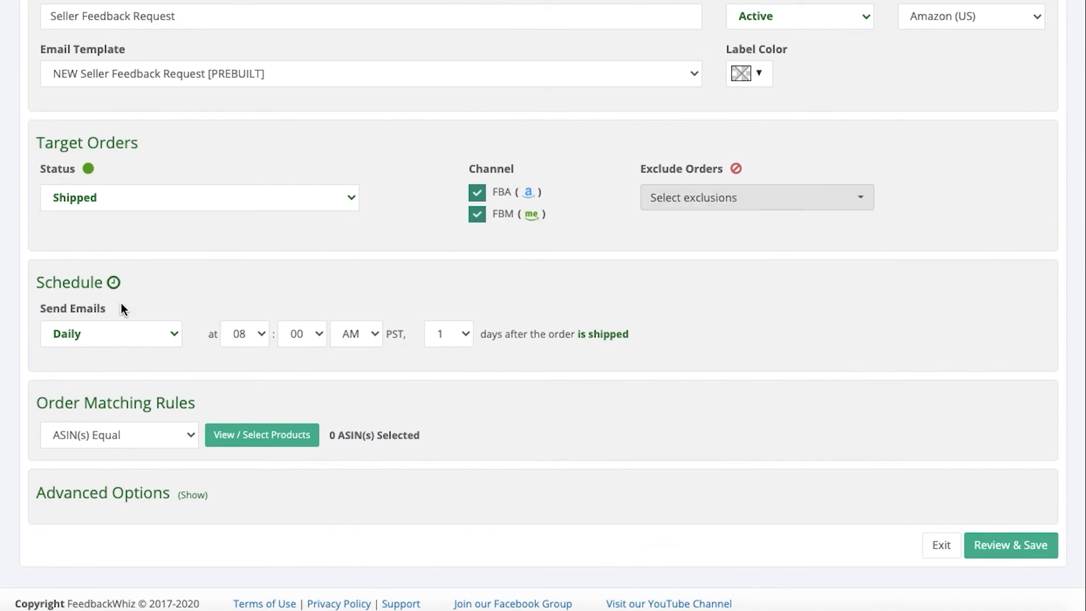
# Keep Send Emails on Daily (after trying As soon as possible) and set 2 days after shipment.
pyautogui.click(110, 333)
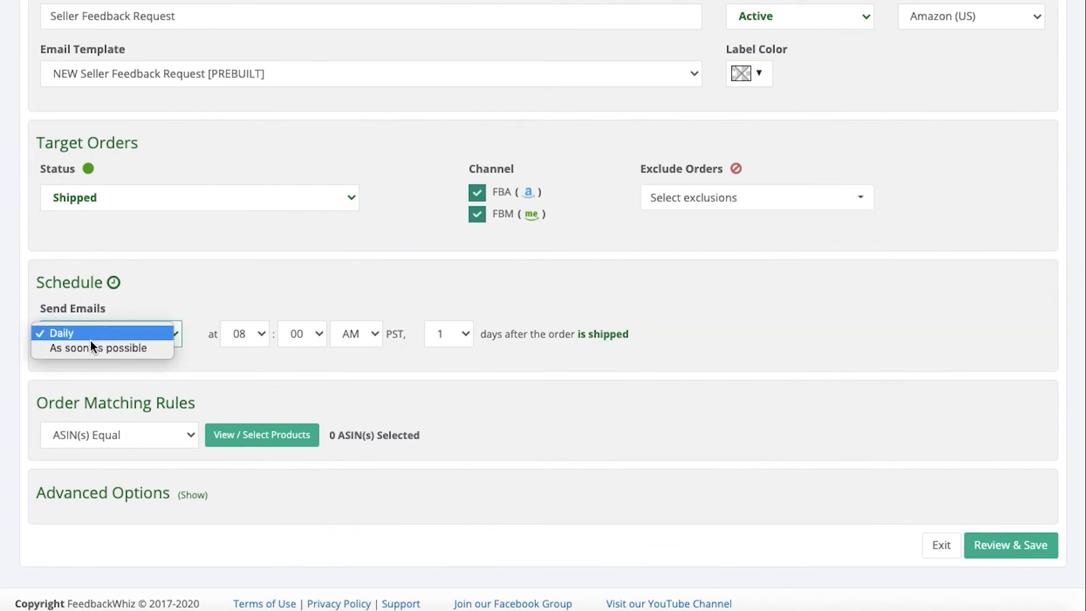
pyautogui.click(100, 332)
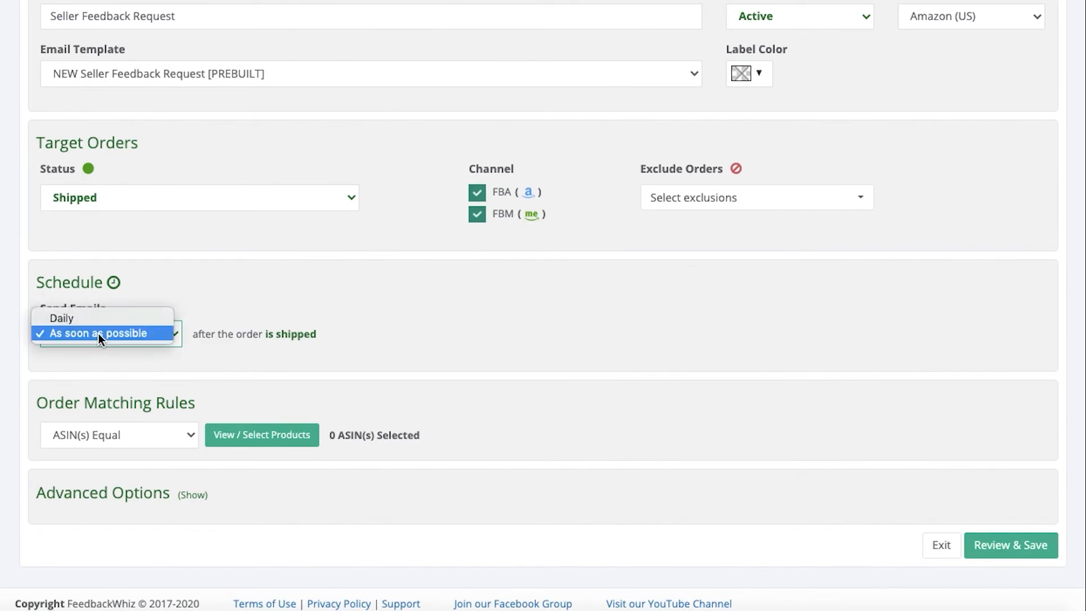
pyautogui.click(61, 318)
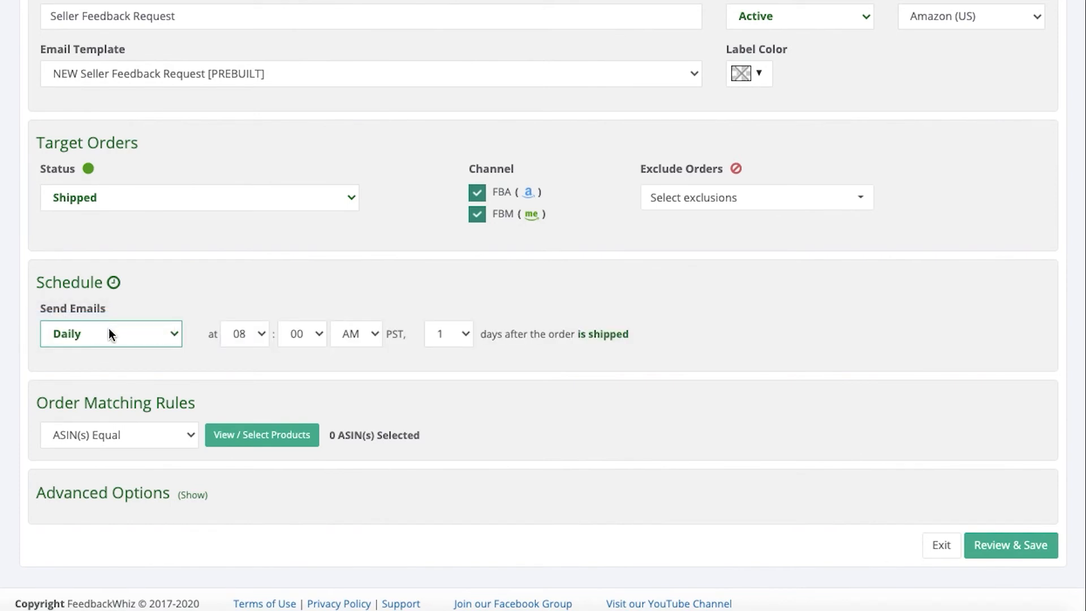
pyautogui.moveTo(251, 339)
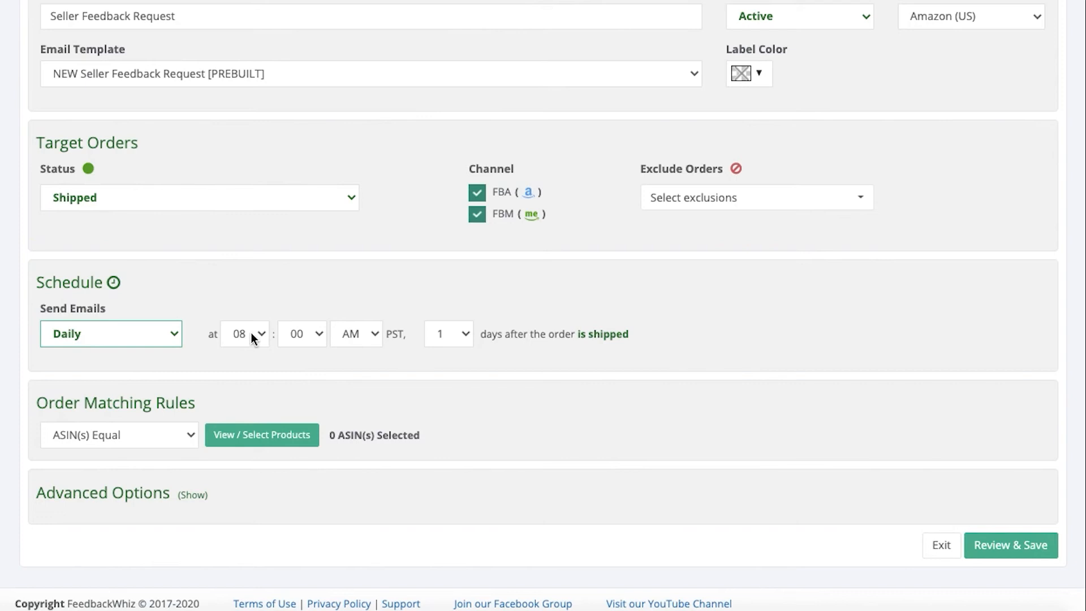
pyautogui.moveTo(308, 348)
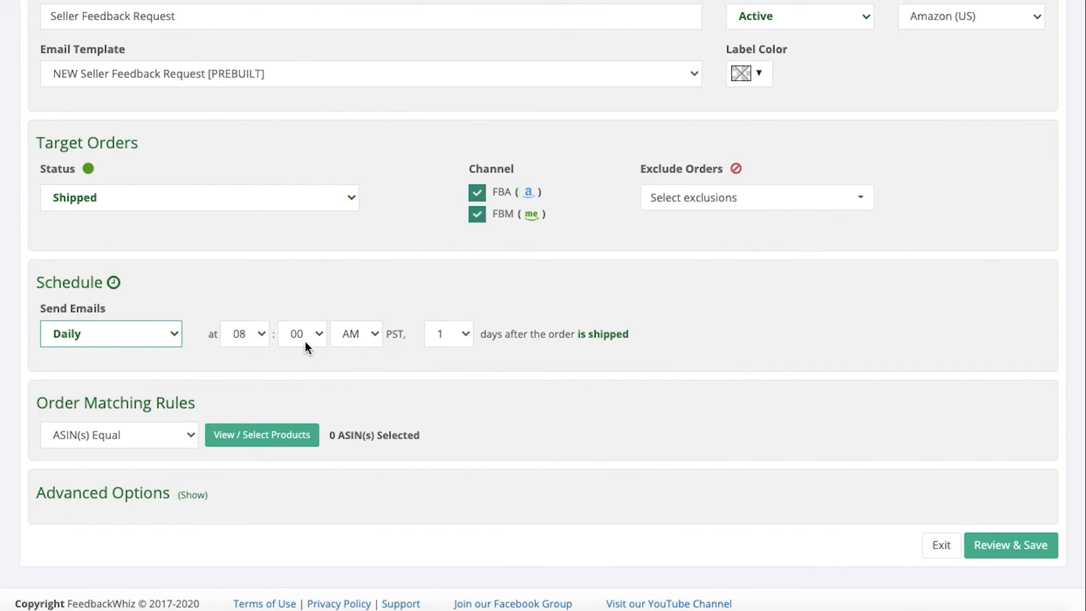
pyautogui.moveTo(461, 348)
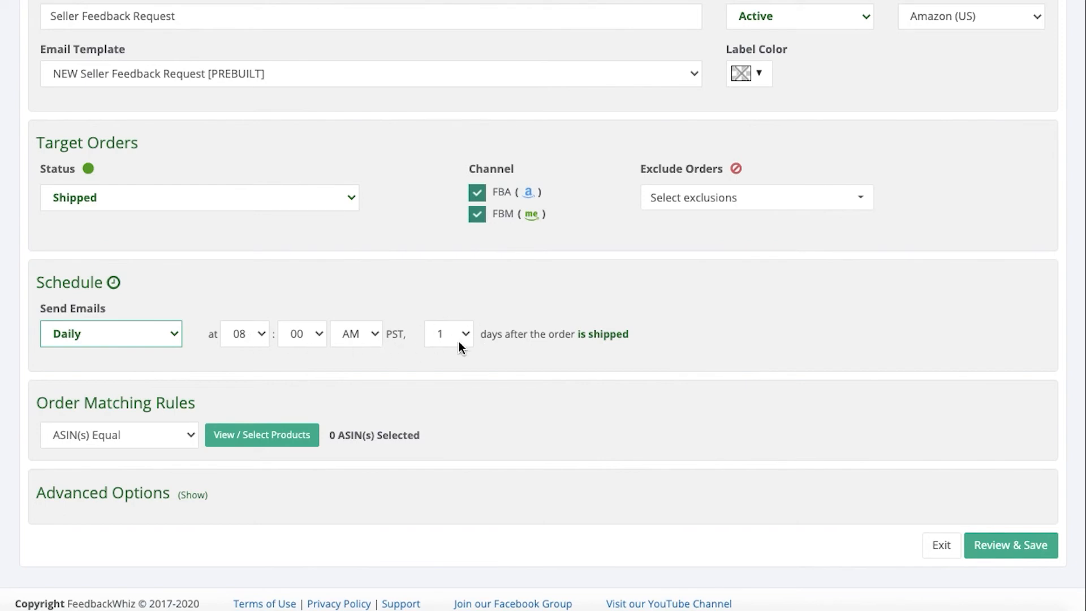
pyautogui.moveTo(171, 225)
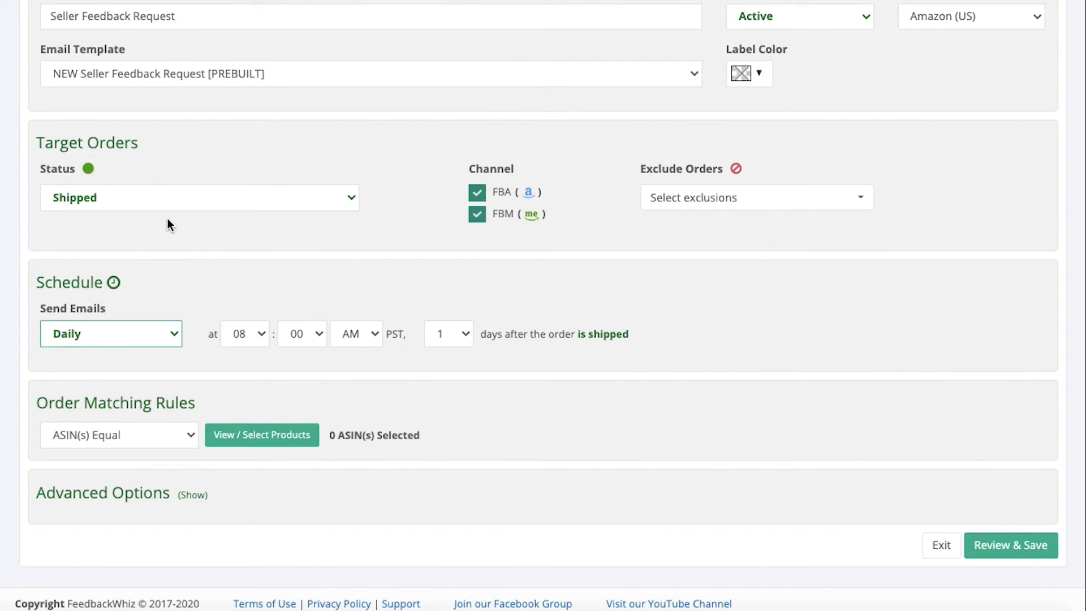
pyautogui.moveTo(470, 329)
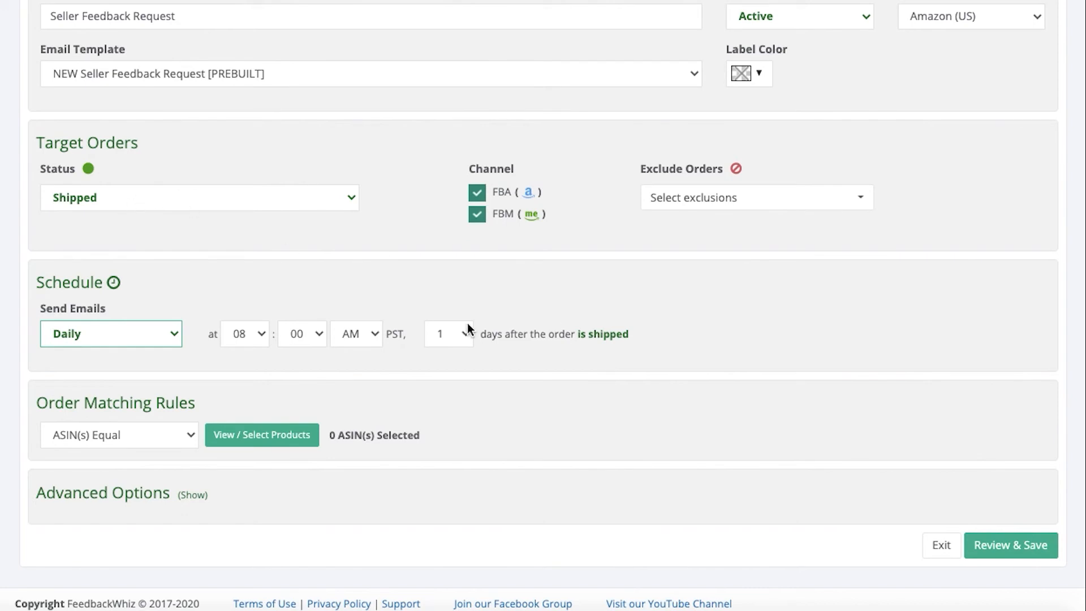
pyautogui.click(448, 333)
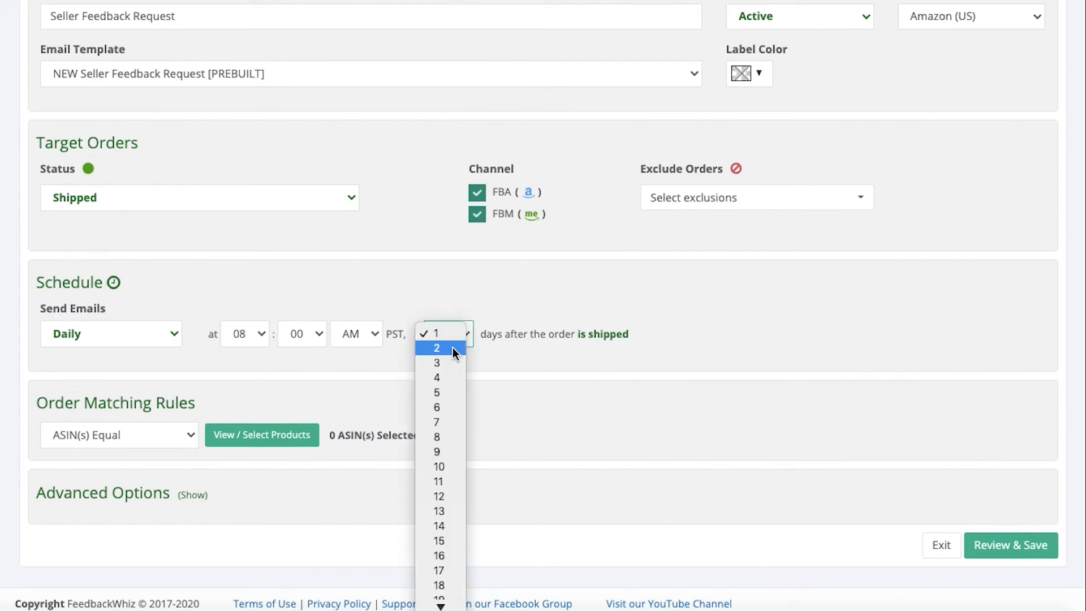
pyautogui.click(437, 347)
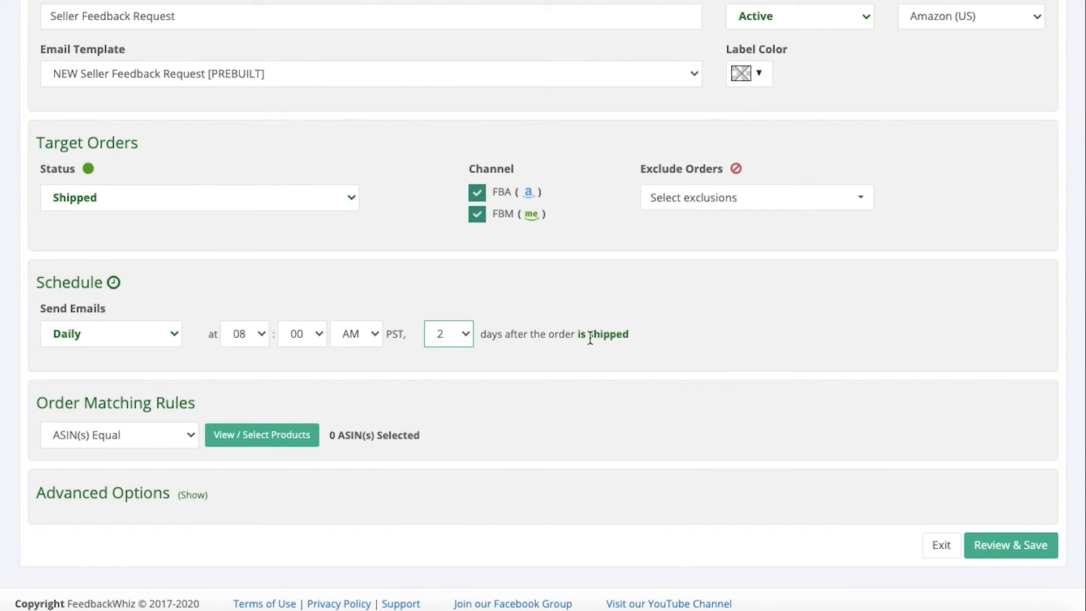
pyautogui.moveTo(349, 351)
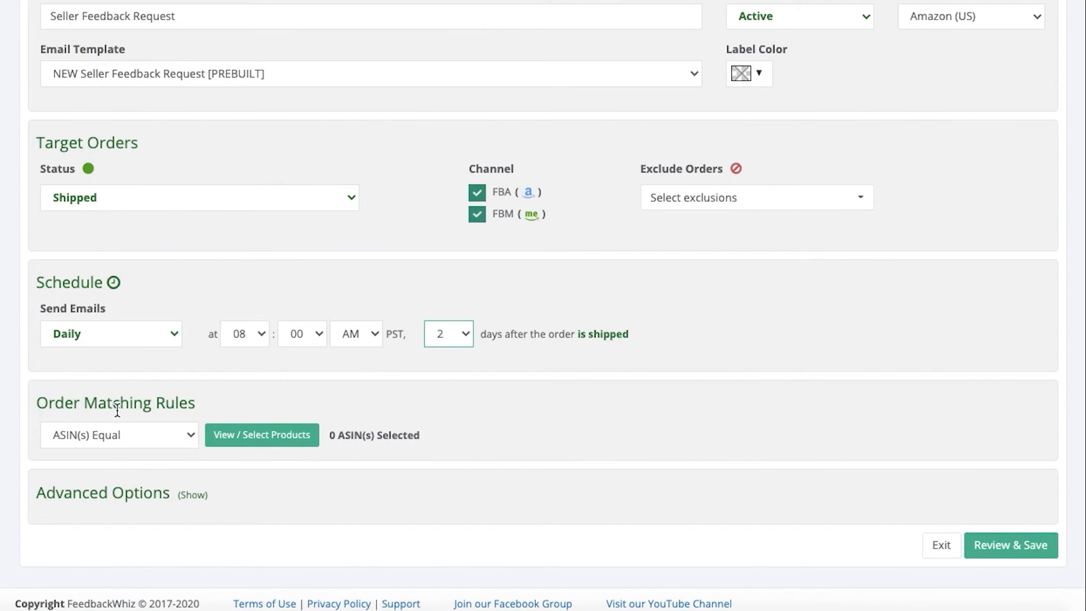
# Set the Order Matching Rules to All Products instead of specific ASINs.
pyautogui.click(118, 434)
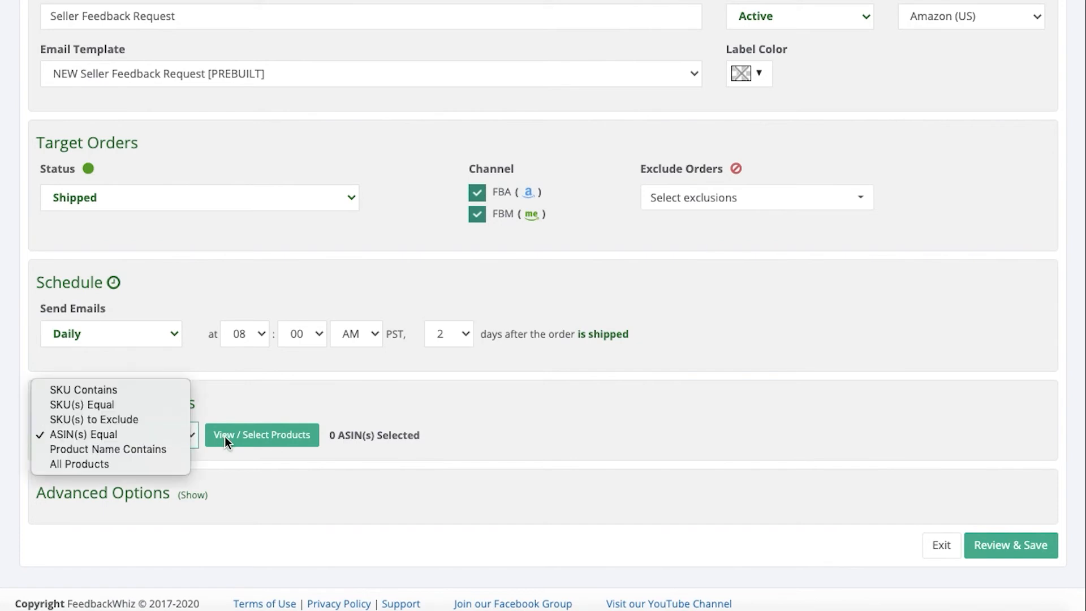
pyautogui.click(261, 434)
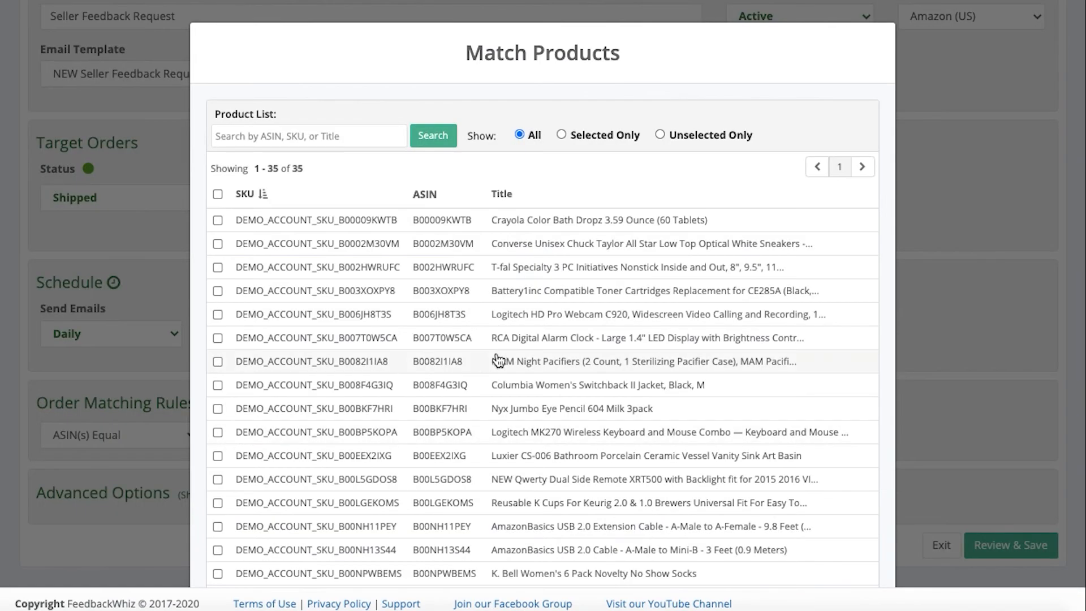
pyautogui.scroll(-3)
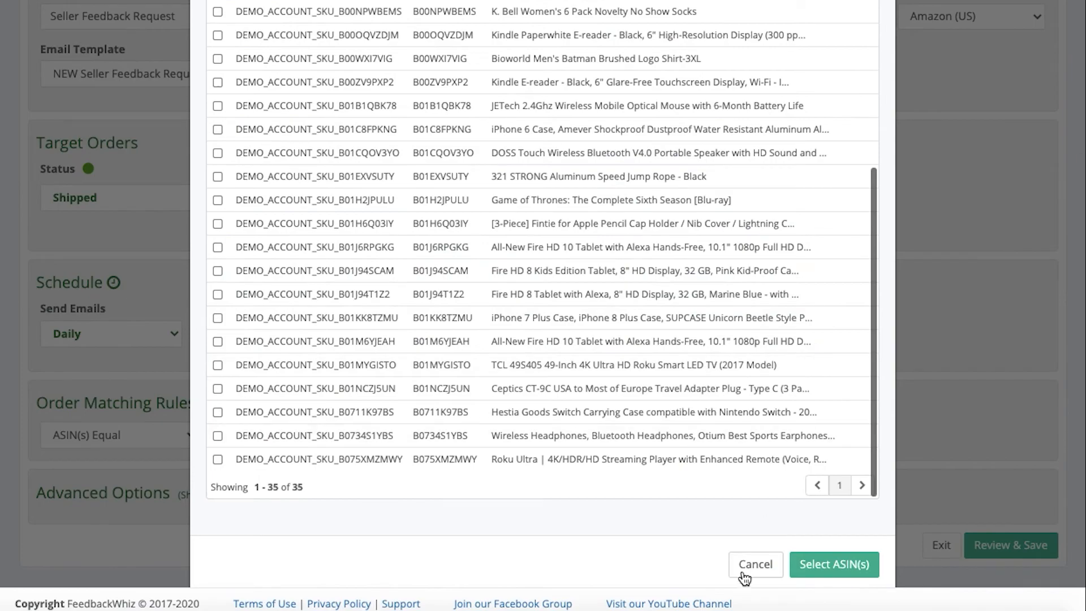
pyautogui.click(755, 563)
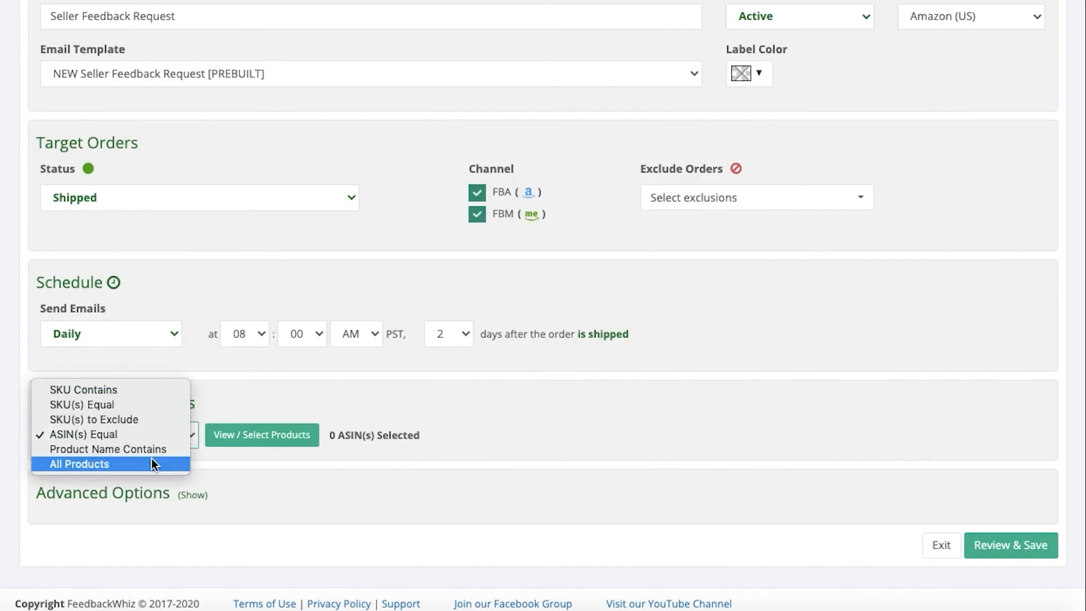
pyautogui.moveTo(138, 392)
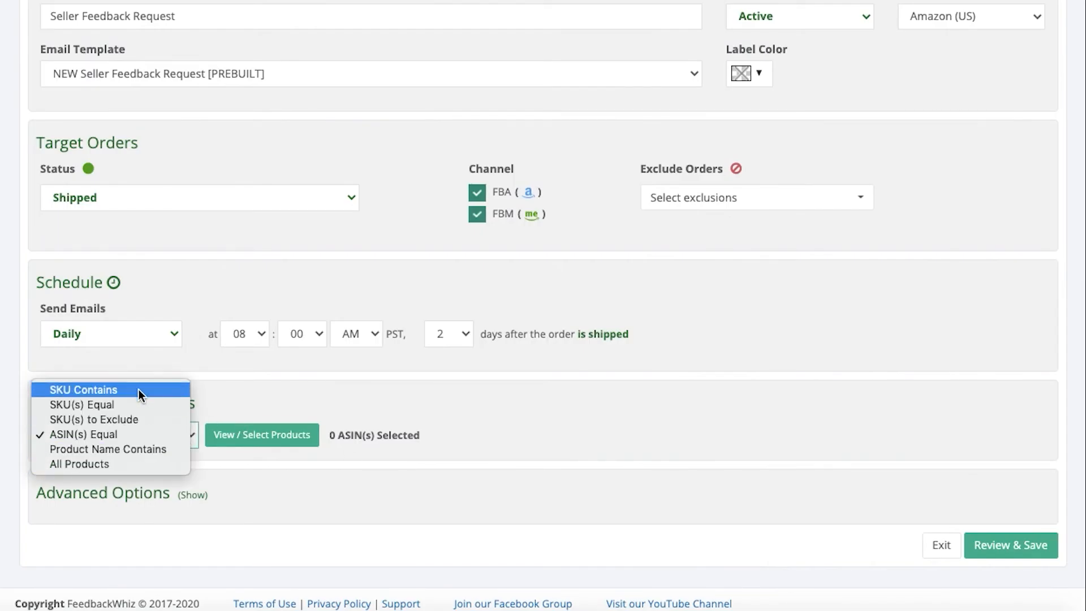
pyautogui.moveTo(130, 409)
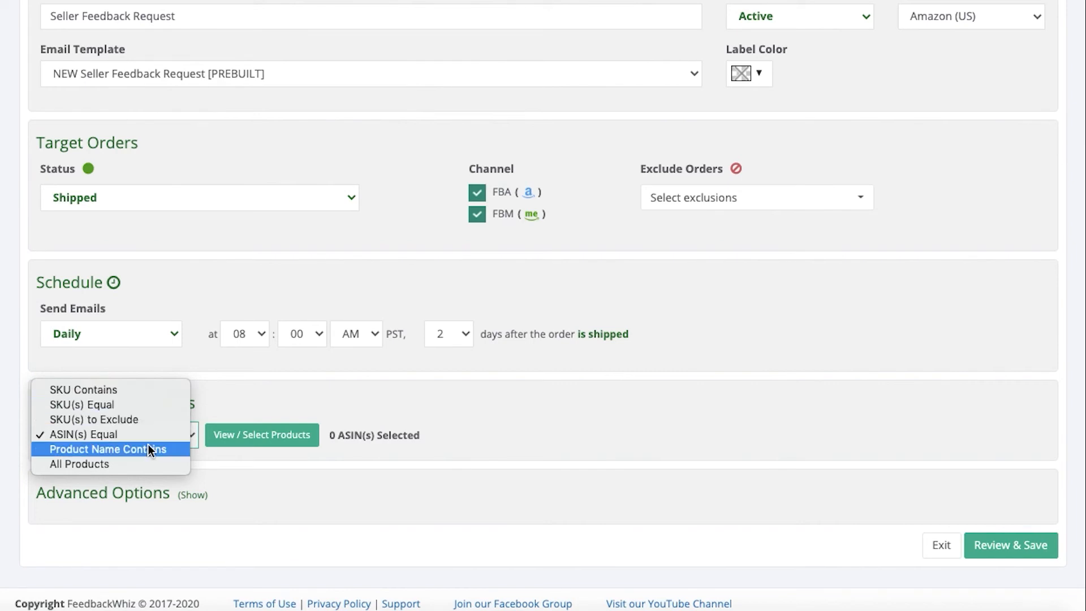
pyautogui.moveTo(111, 464)
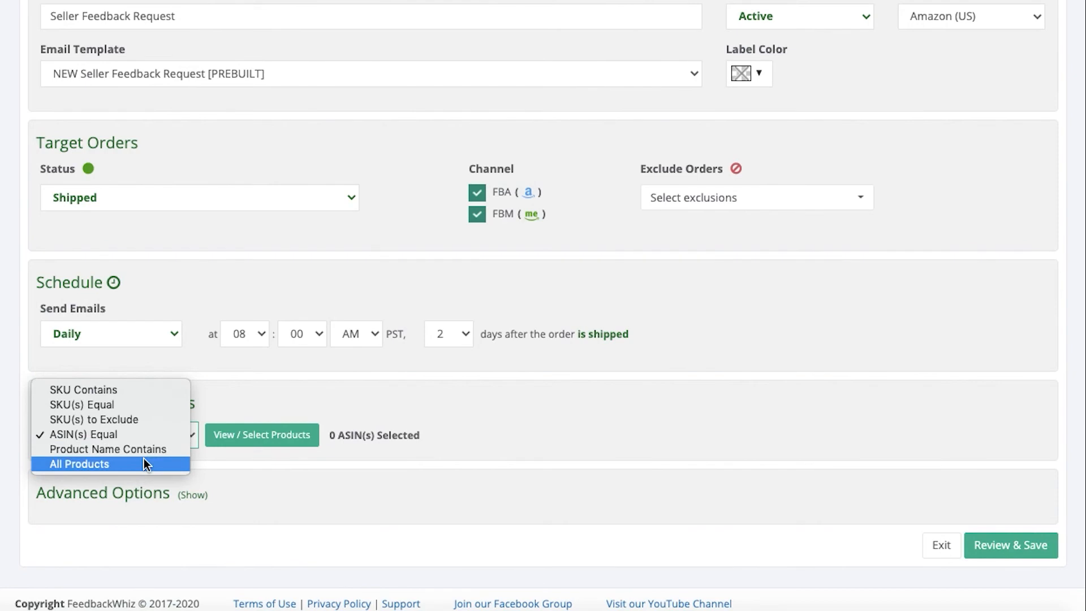
pyautogui.click(79, 464)
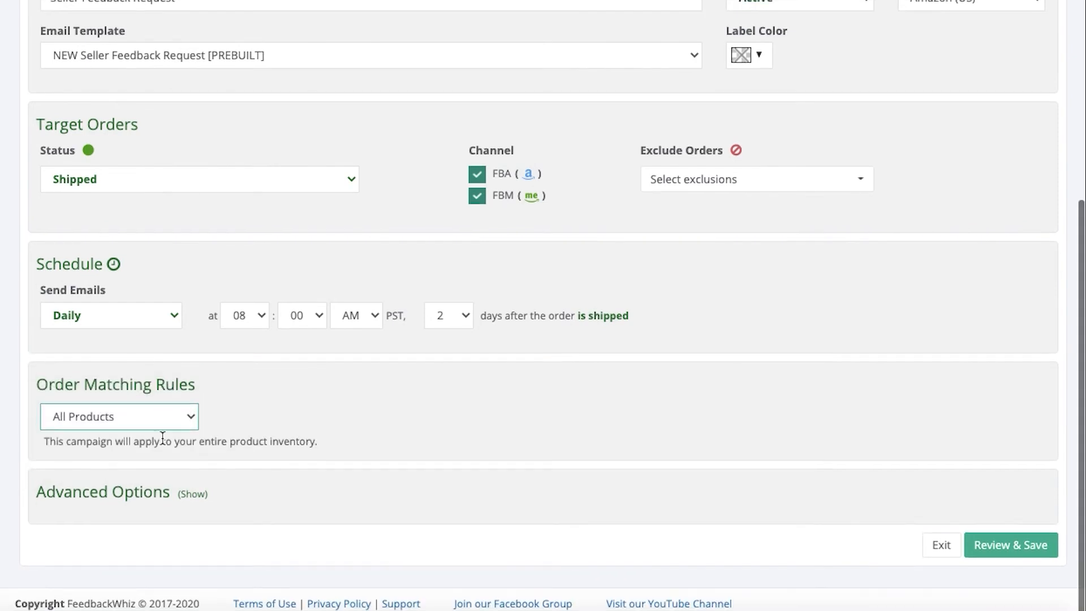
pyautogui.moveTo(215, 447)
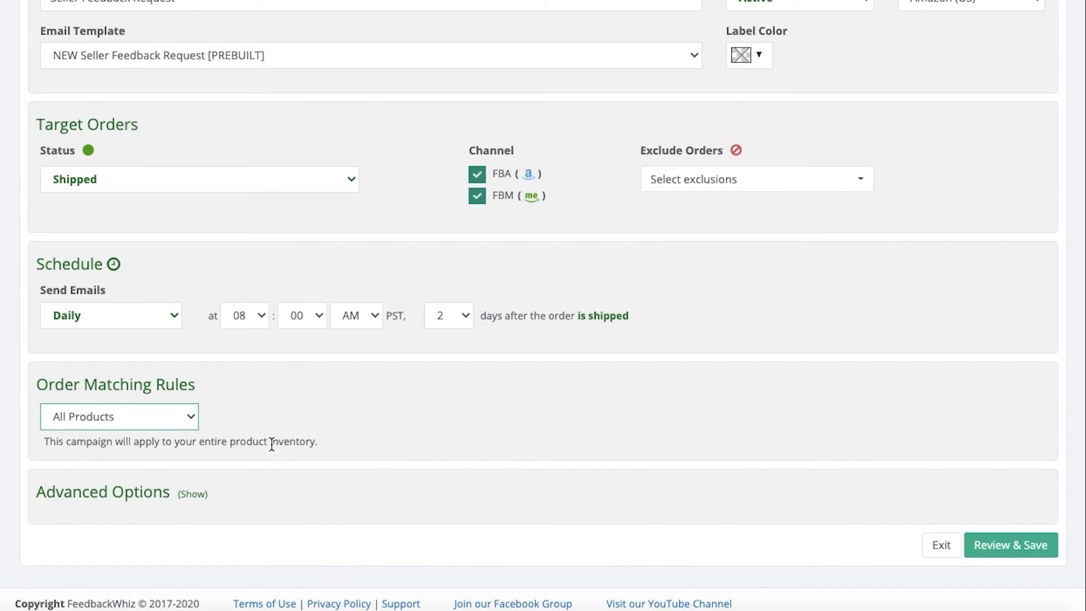
# In Advanced Options, uncheck 1st Purchase so only repeat buyers are emailed.
pyautogui.click(192, 494)
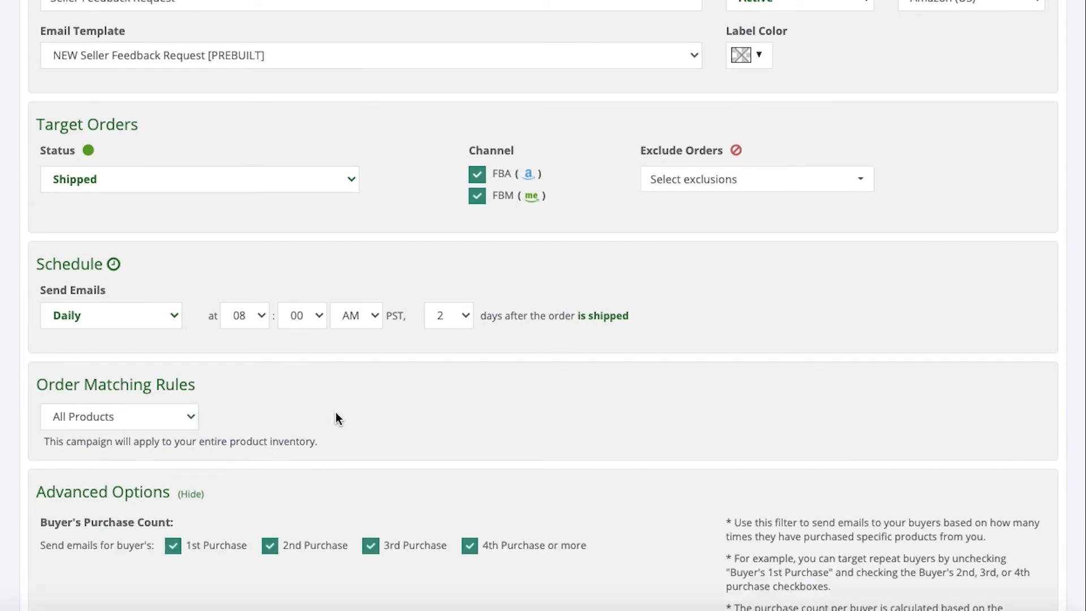
pyautogui.scroll(-3)
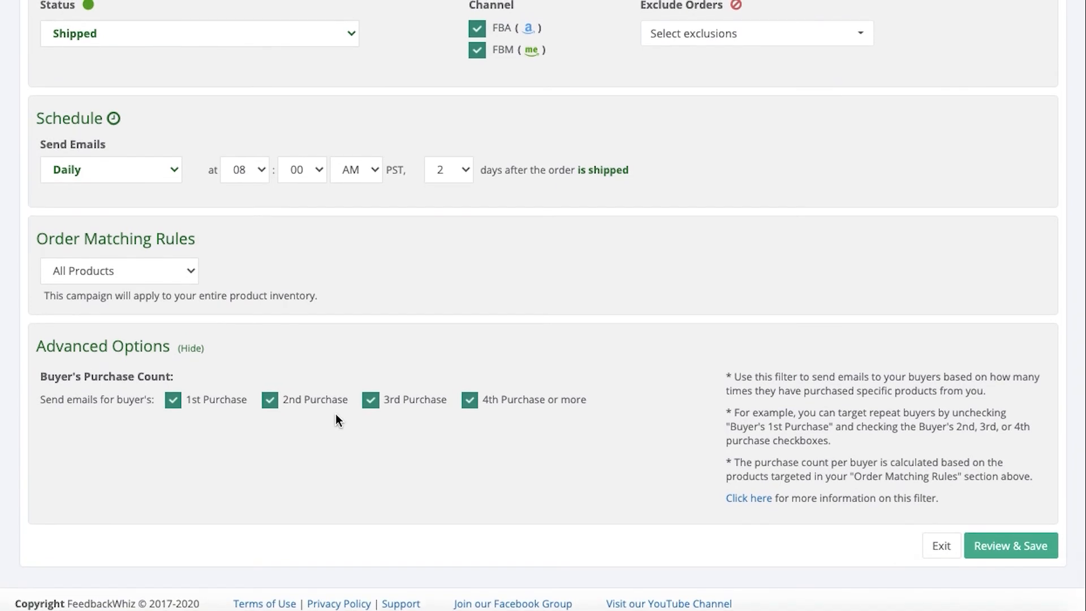
pyautogui.moveTo(126, 382)
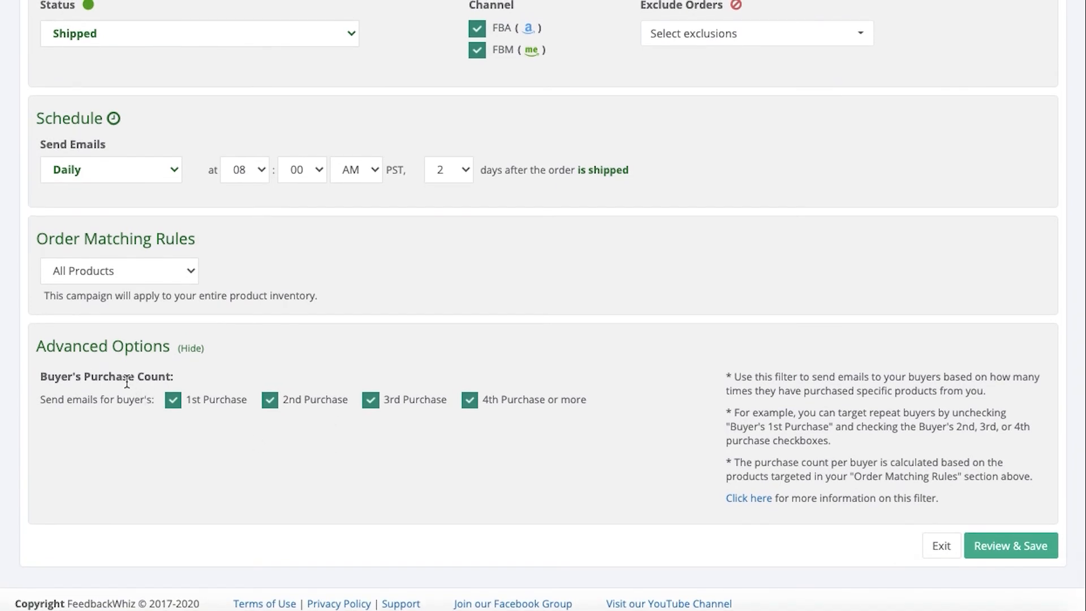
pyautogui.moveTo(180, 419)
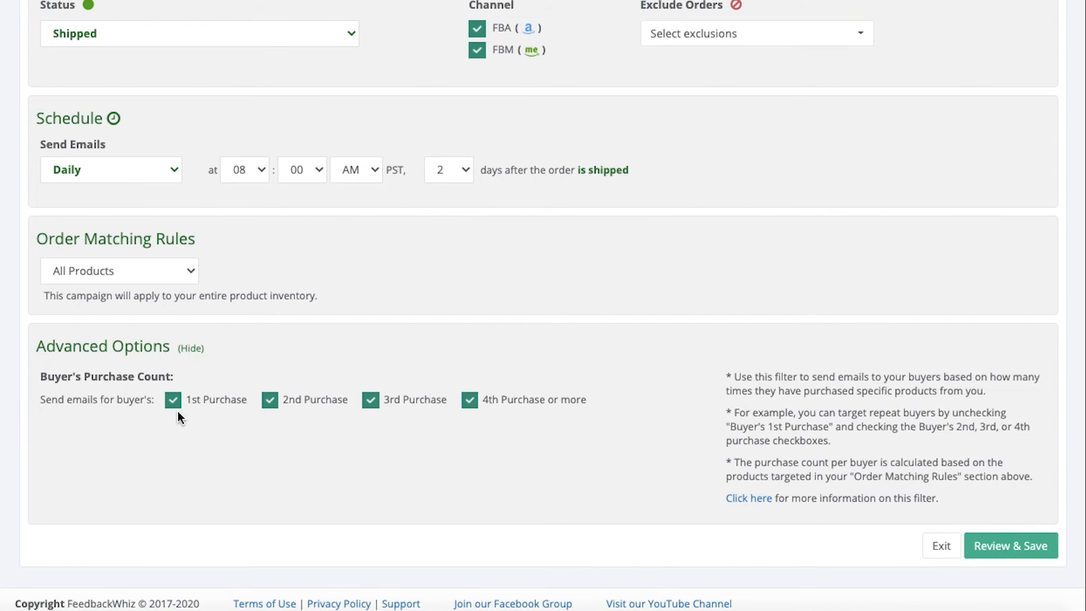
pyautogui.moveTo(476, 435)
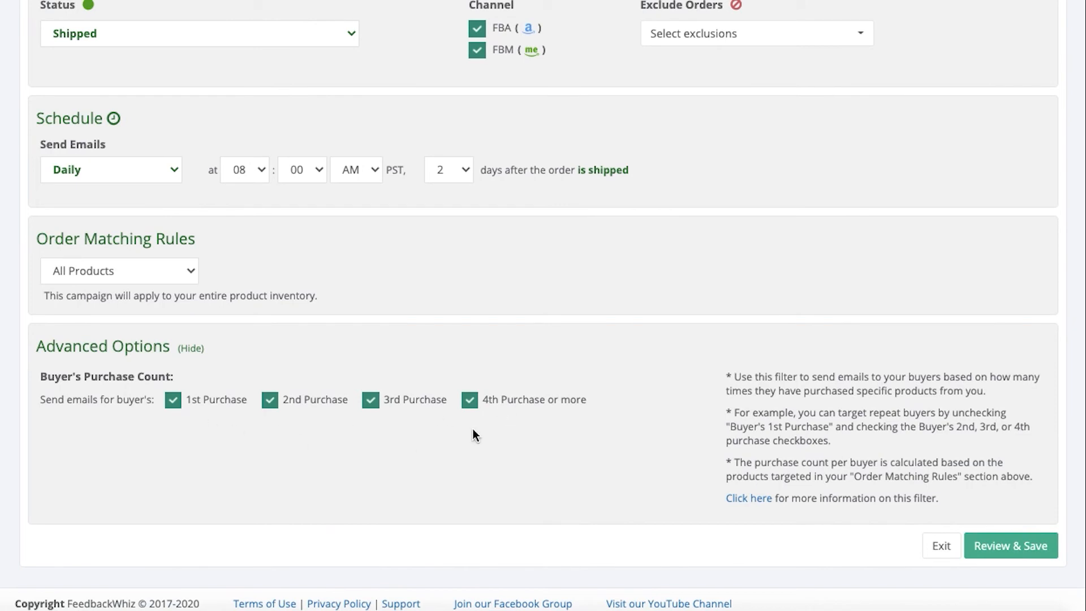
pyautogui.moveTo(211, 451)
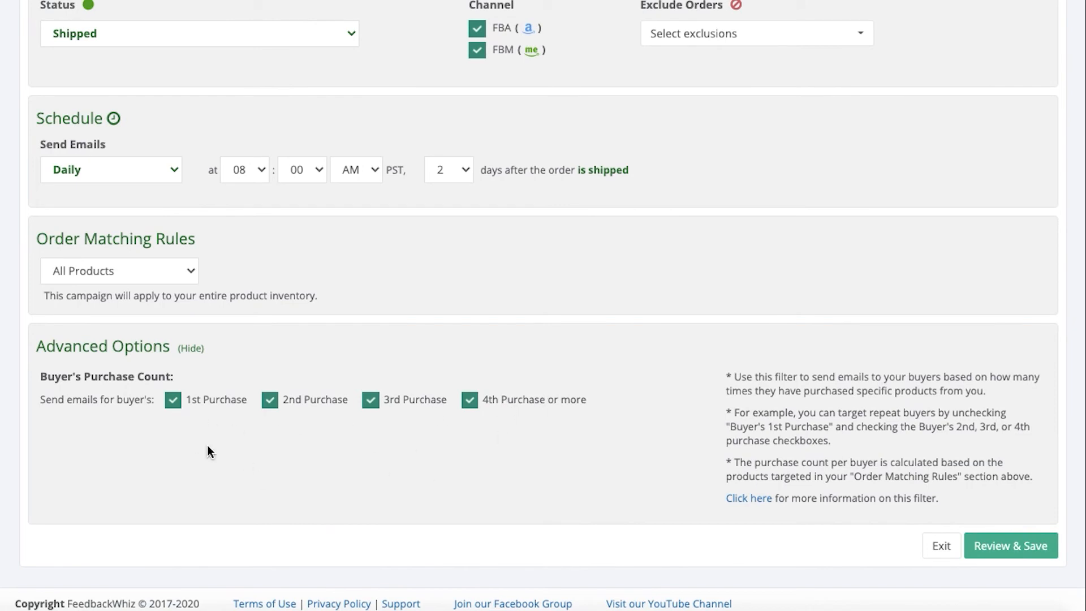
pyautogui.click(173, 403)
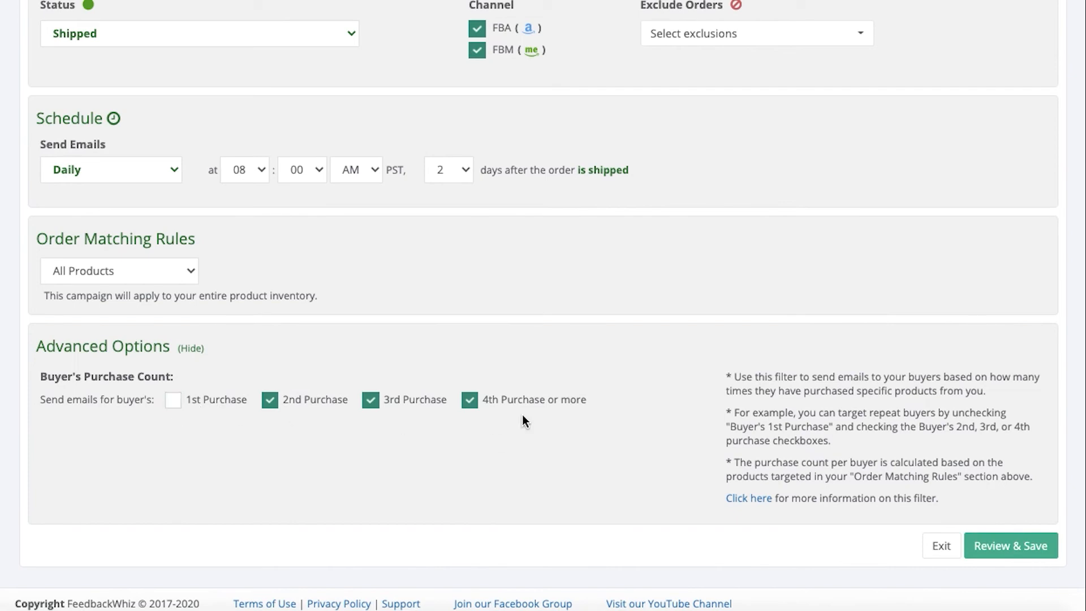
pyautogui.moveTo(172, 401)
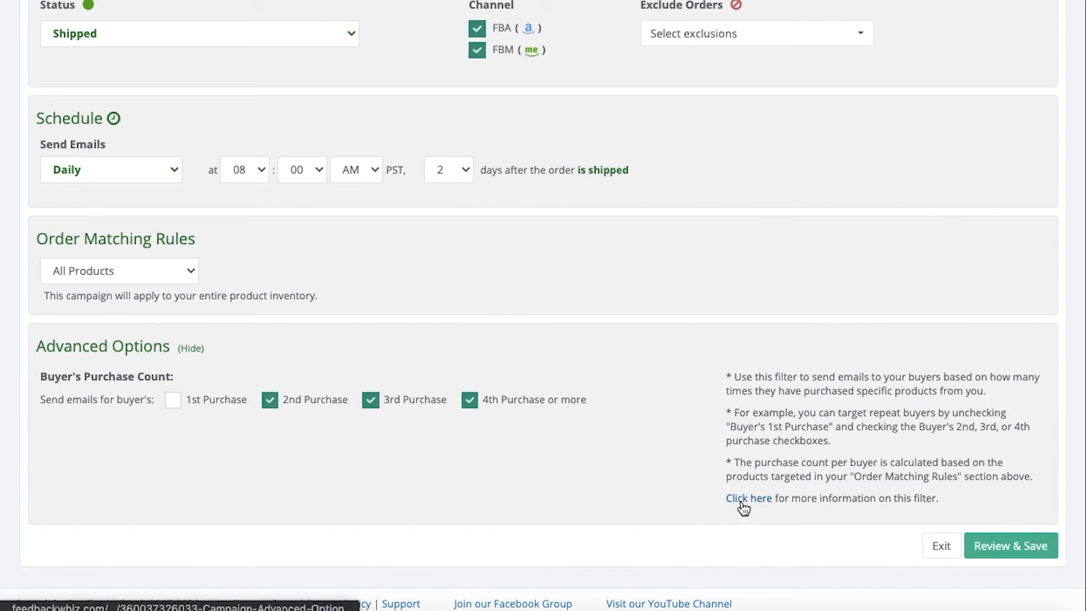
pyautogui.moveTo(748, 498)
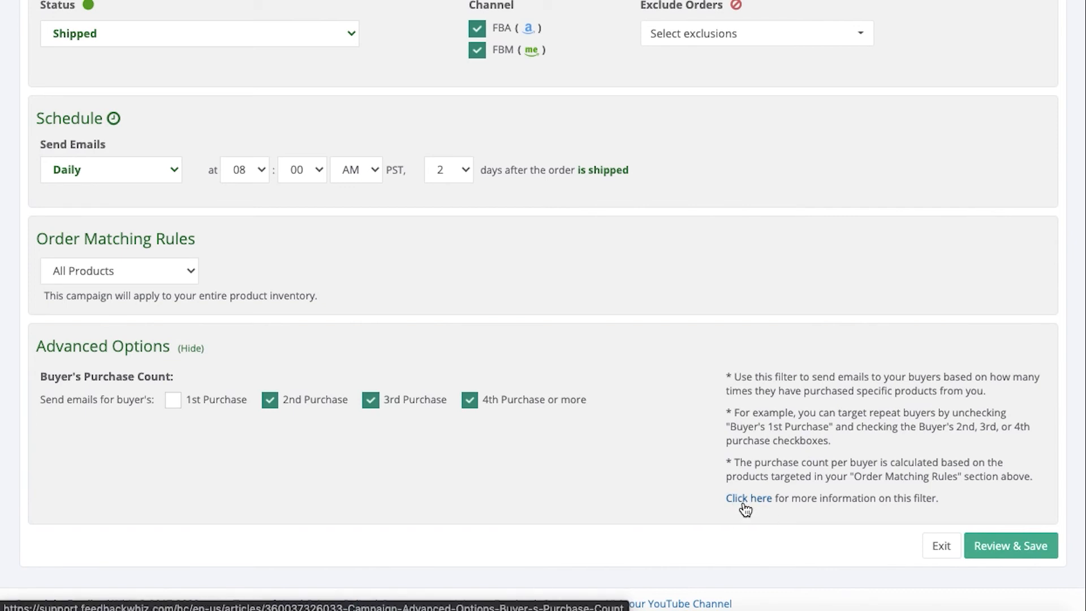
pyautogui.scroll(3)
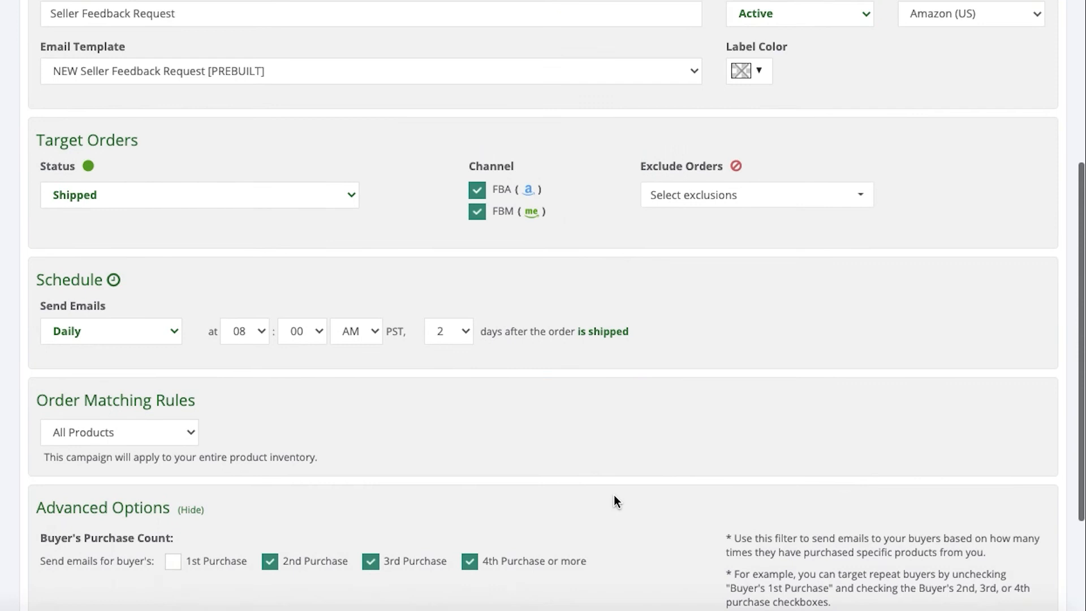
pyautogui.scroll(-3)
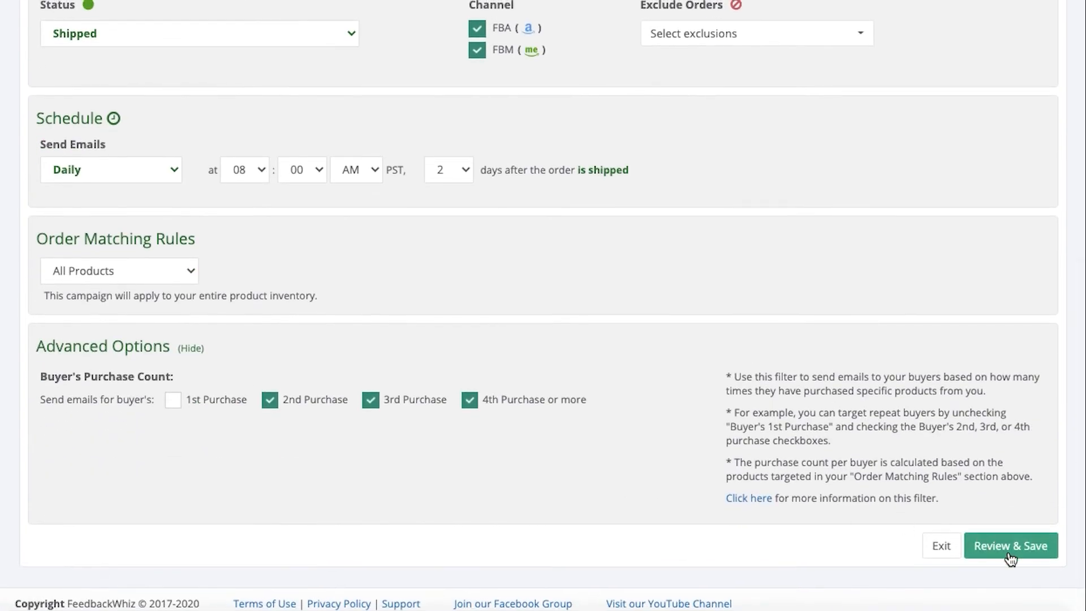
# Review & Save, then create the campaign with 'Don't include past orders' selected.
pyautogui.click(1010, 545)
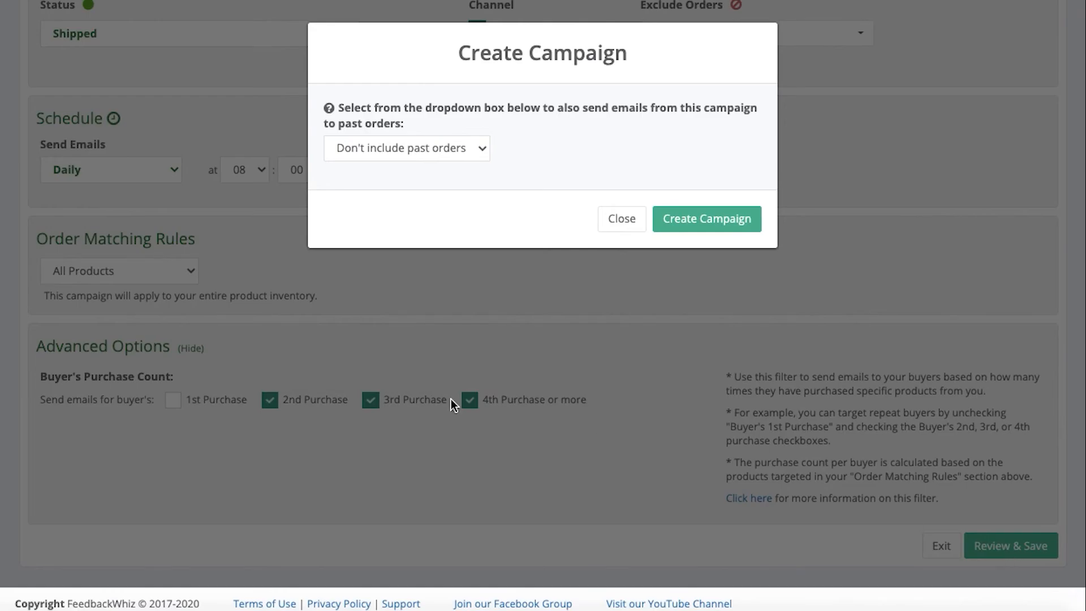
pyautogui.moveTo(554, 168)
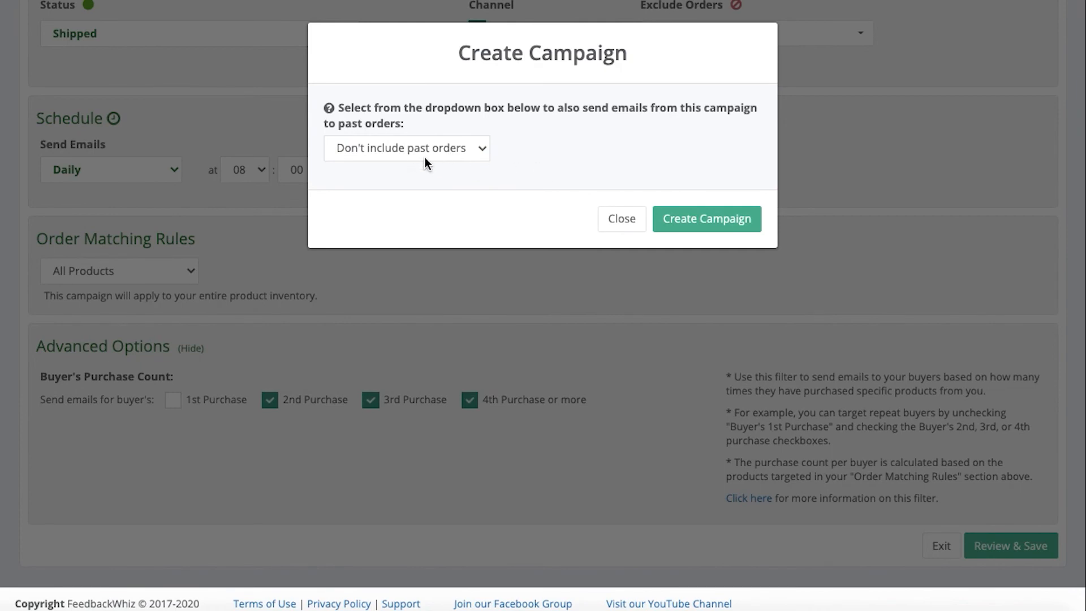
pyautogui.moveTo(468, 169)
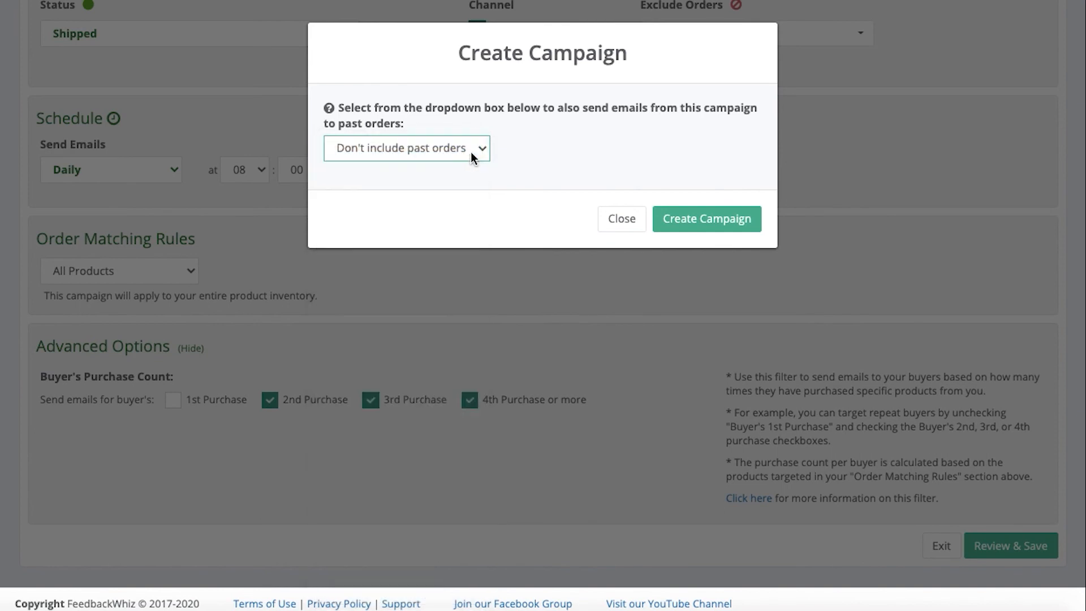
pyautogui.moveTo(349, 160)
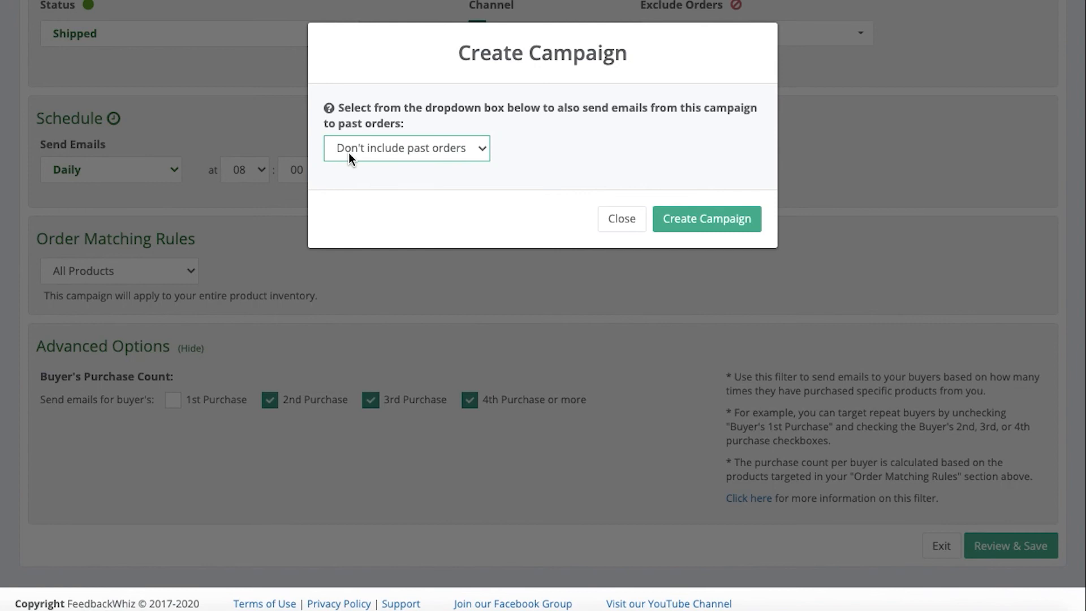
pyautogui.moveTo(461, 160)
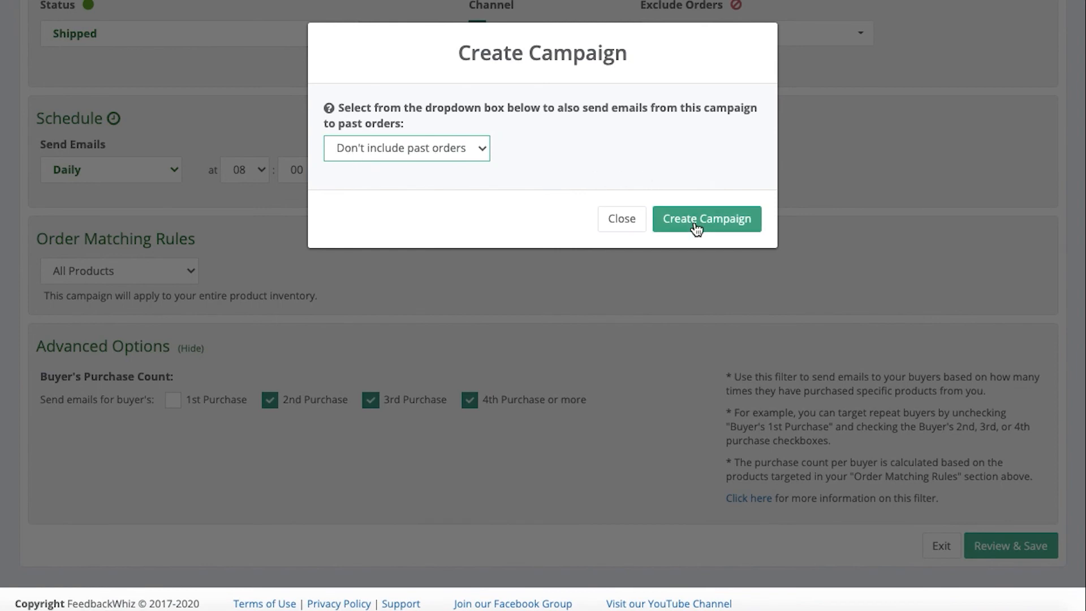
pyautogui.click(706, 219)
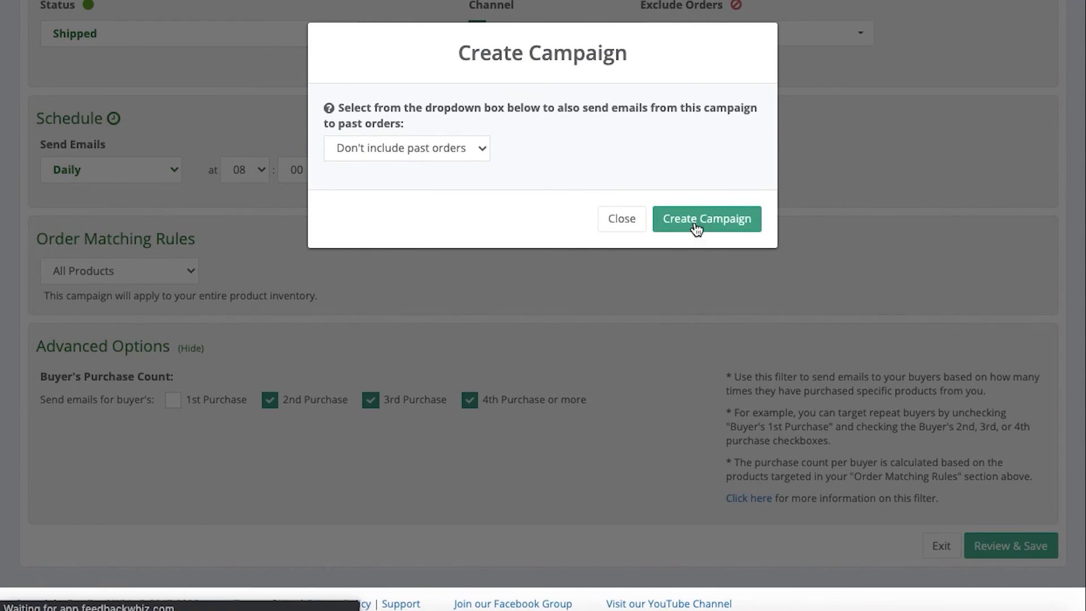
pyautogui.click(706, 219)
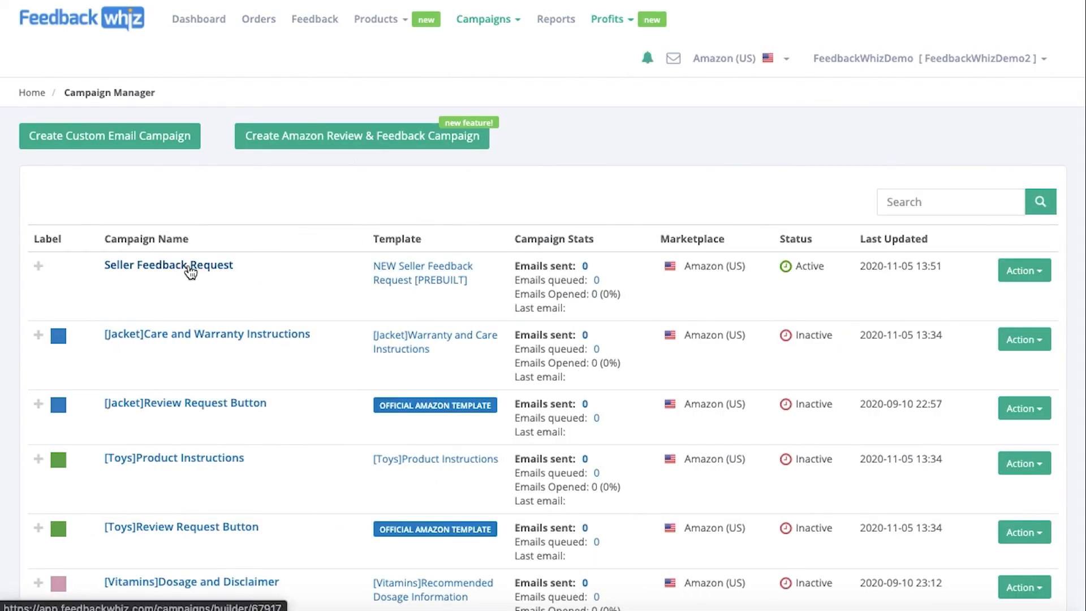
pyautogui.moveTo(392, 292)
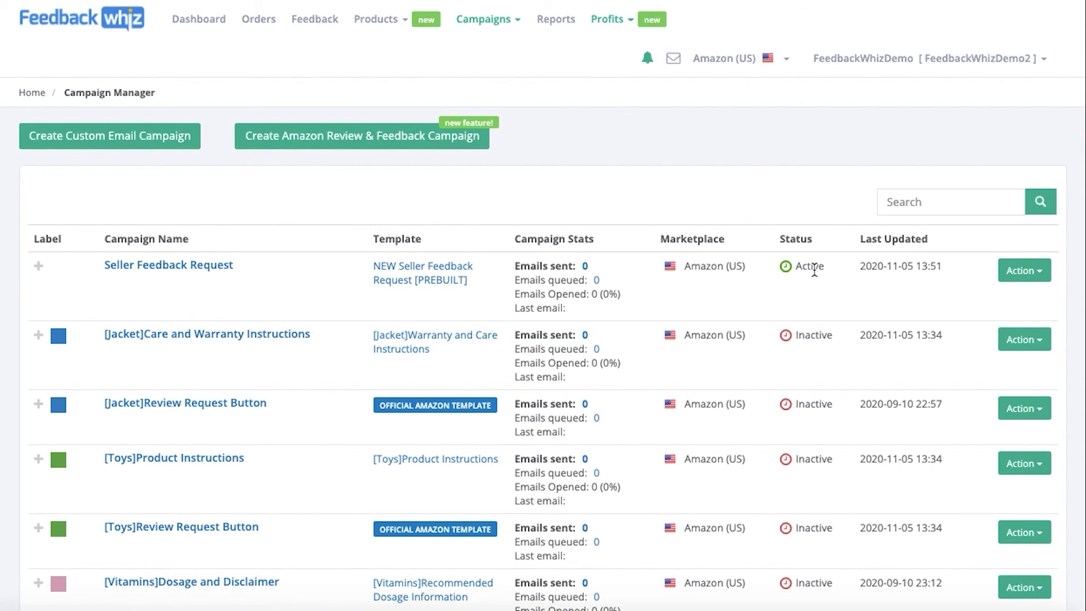
pyautogui.moveTo(822, 269)
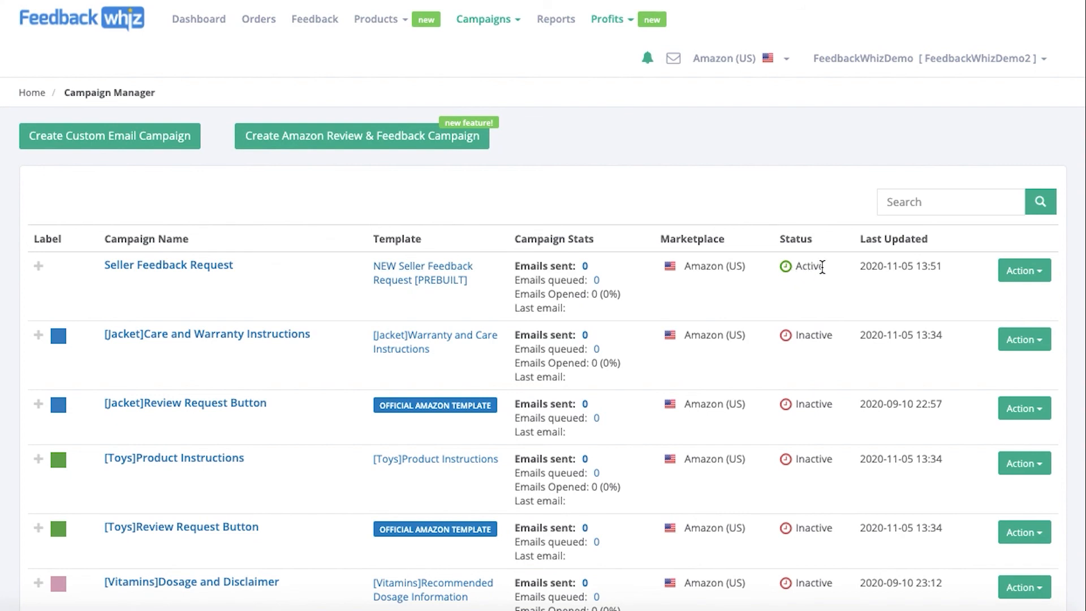
pyautogui.moveTo(916, 269)
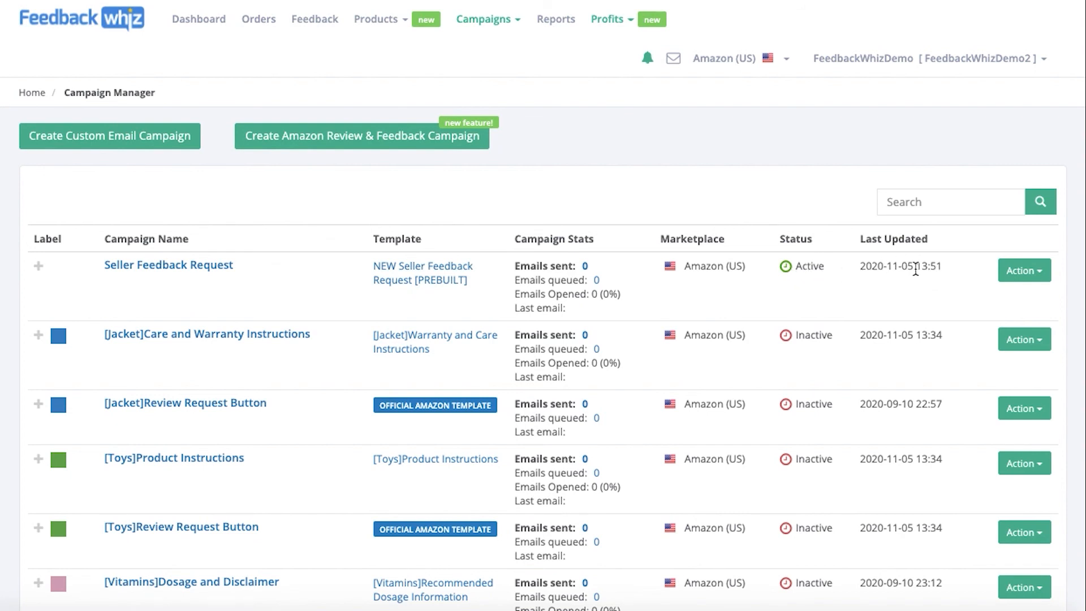
pyautogui.moveTo(738, 266)
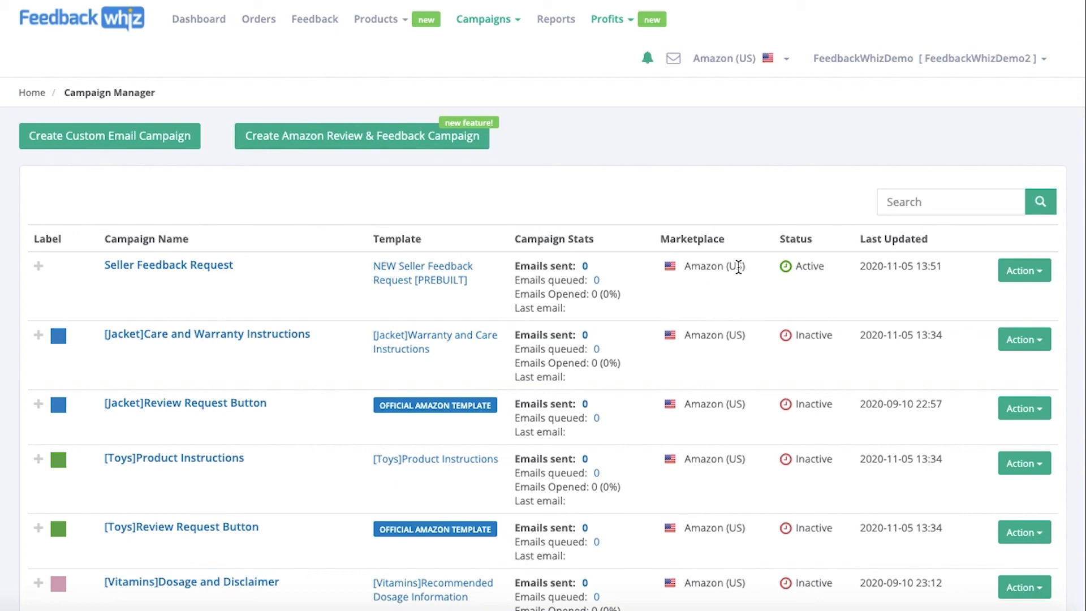
pyautogui.moveTo(516, 297)
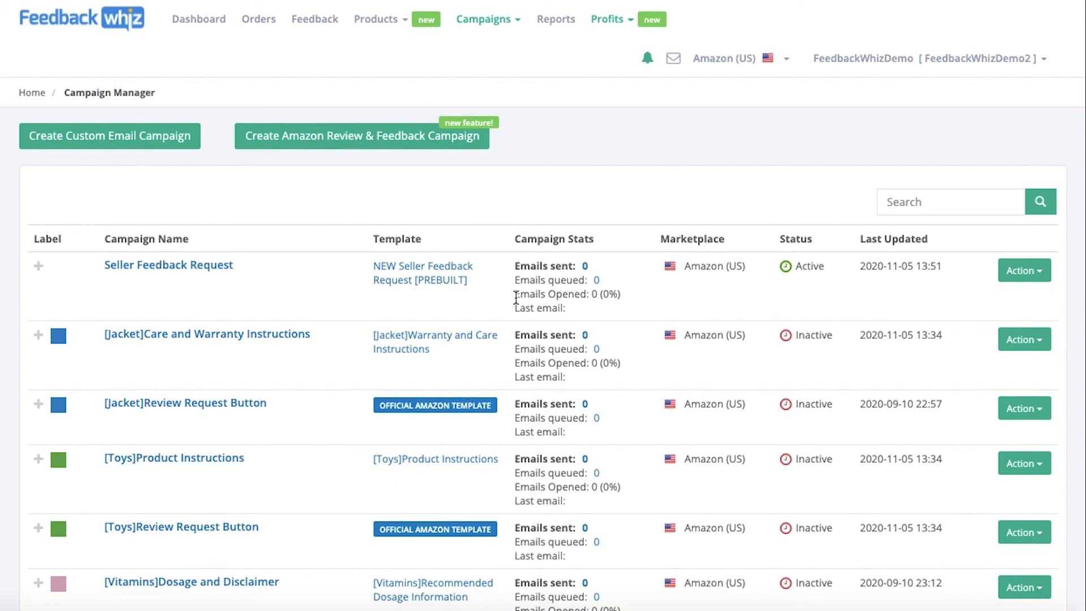
pyautogui.moveTo(616, 295)
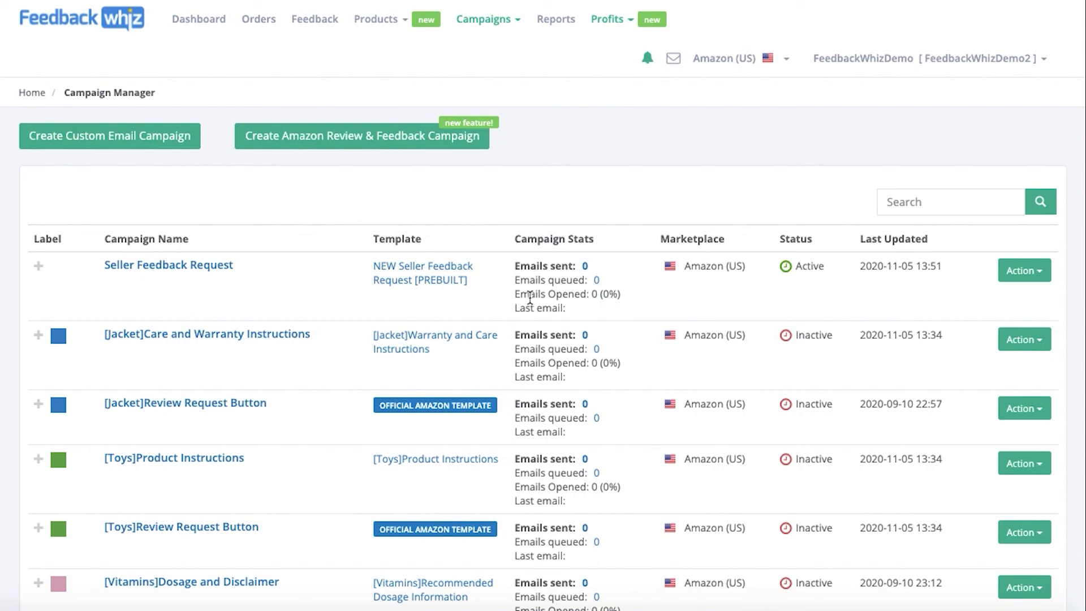
pyautogui.moveTo(548, 269)
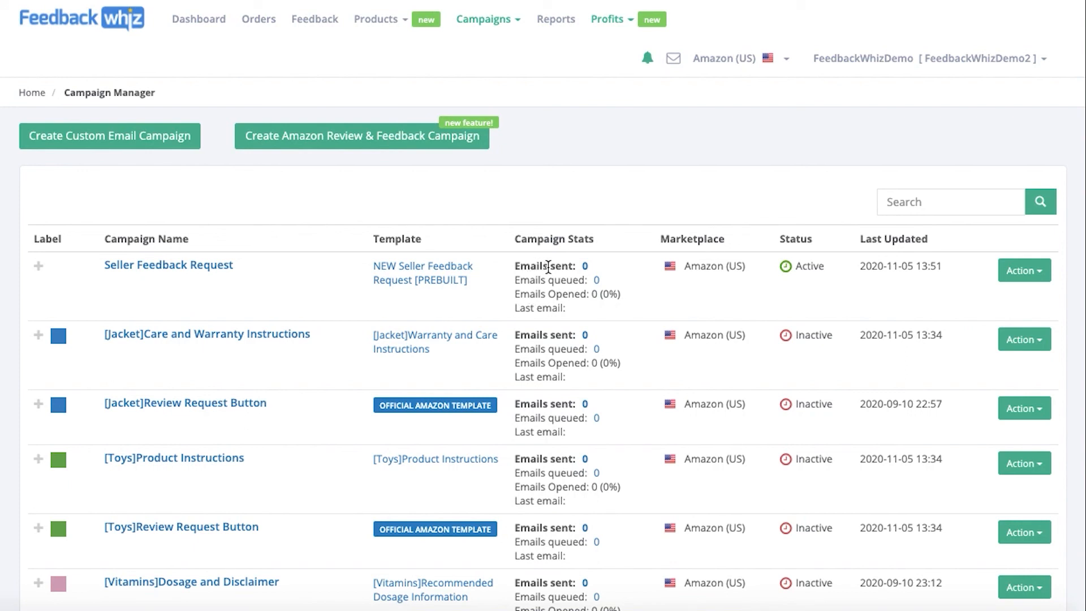
pyautogui.moveTo(584, 270)
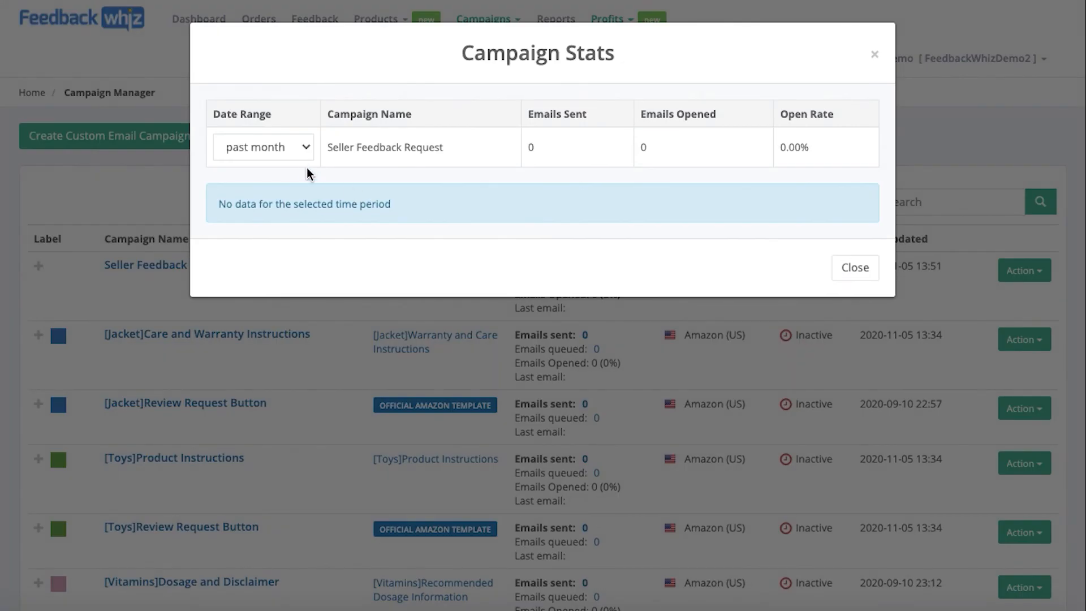
# Review the Campaign Stats date range options and close the stats window.
pyautogui.click(261, 146)
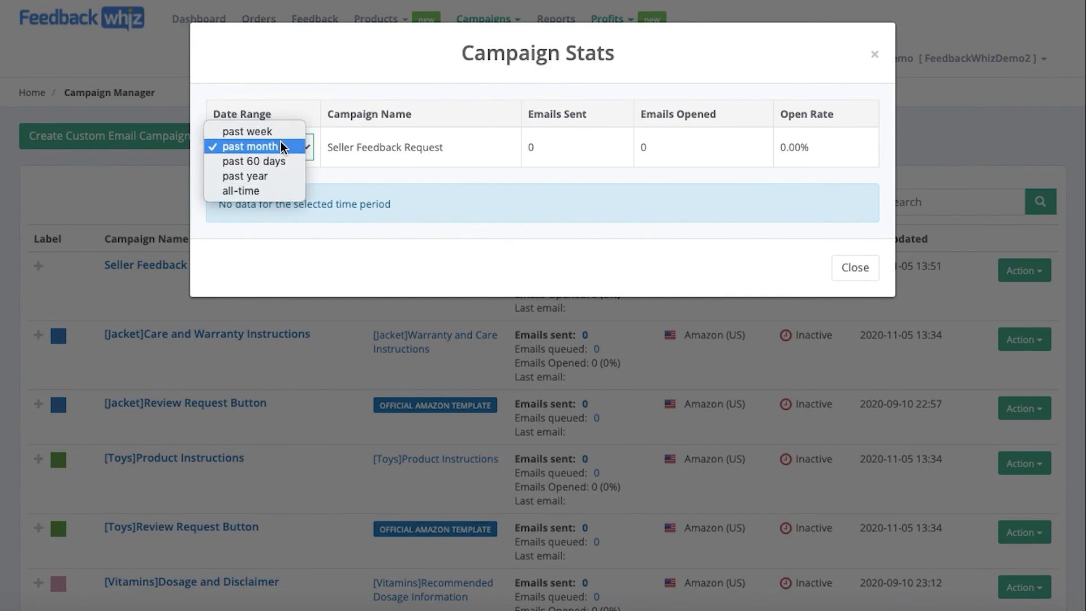
pyautogui.moveTo(725, 289)
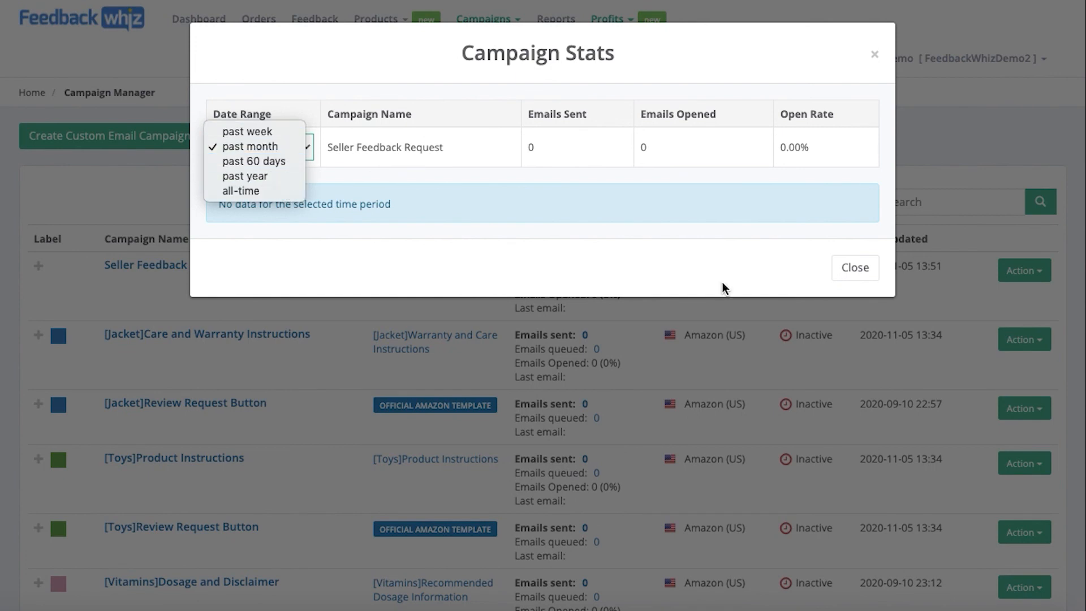
pyautogui.moveTo(790, 160)
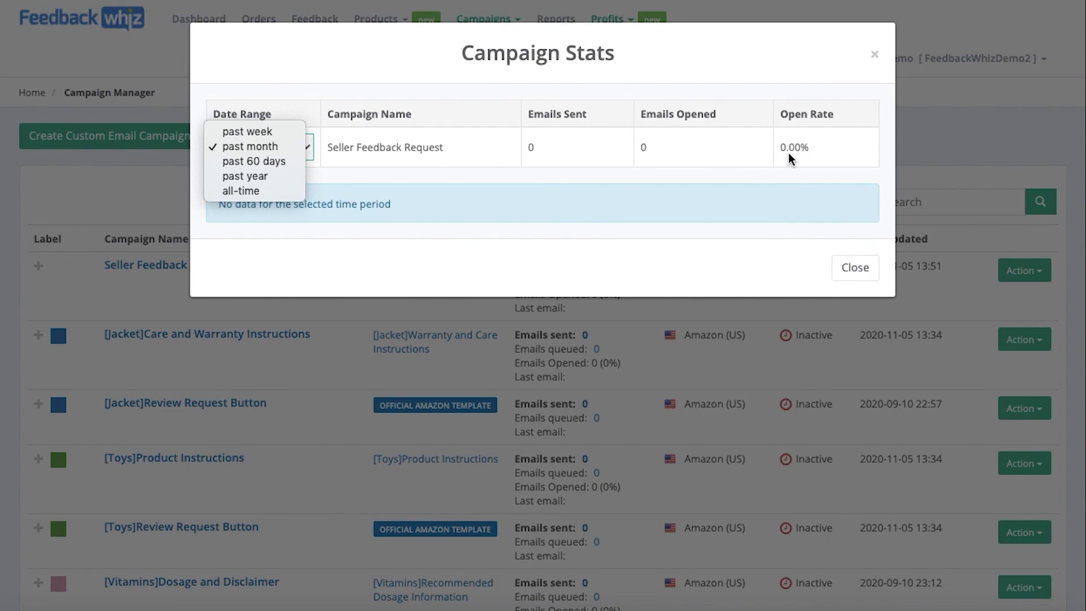
pyautogui.click(856, 267)
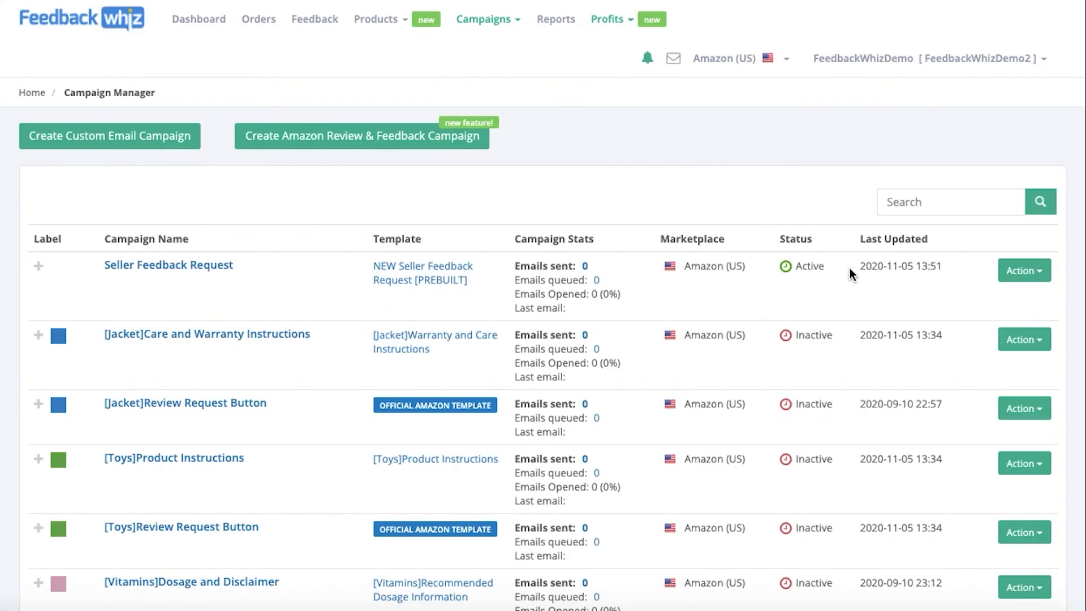
# Preview the Seller Feedback Request campaign's email from its Action menu.
pyautogui.click(1024, 271)
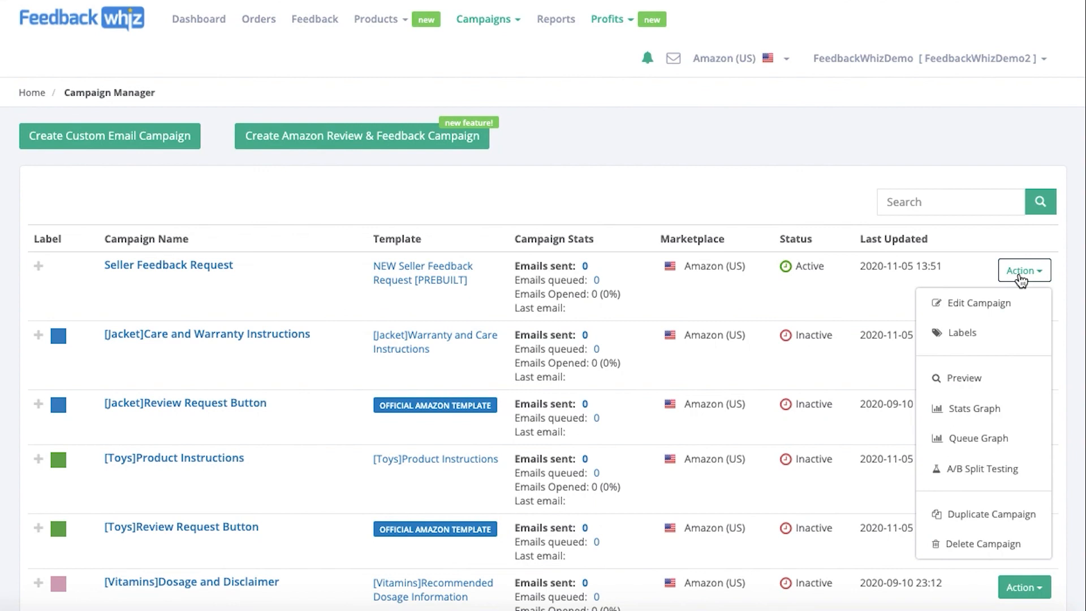
pyautogui.moveTo(978, 303)
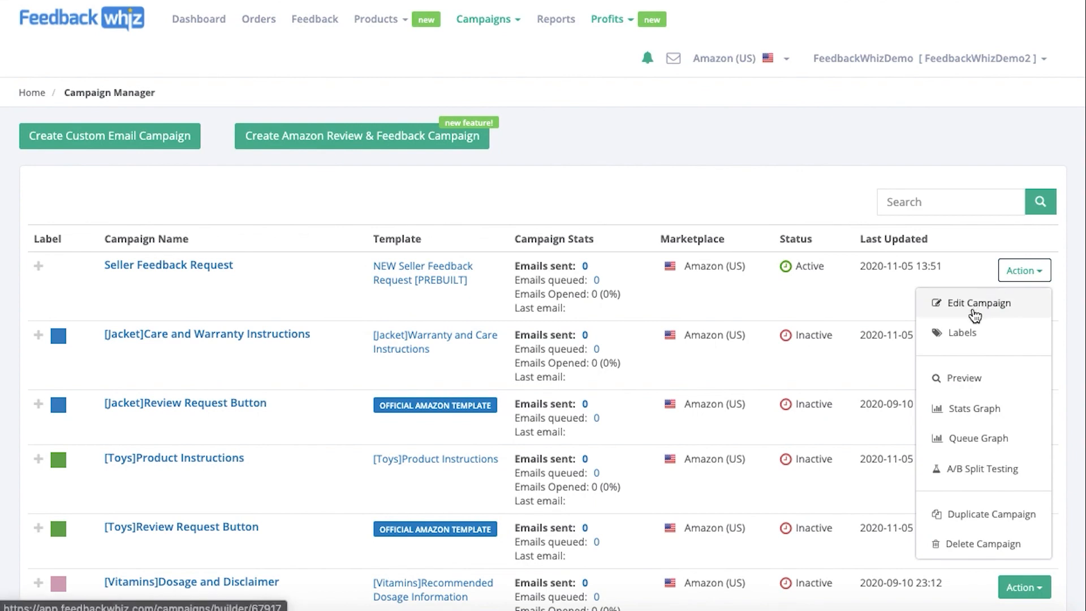
pyautogui.moveTo(960, 326)
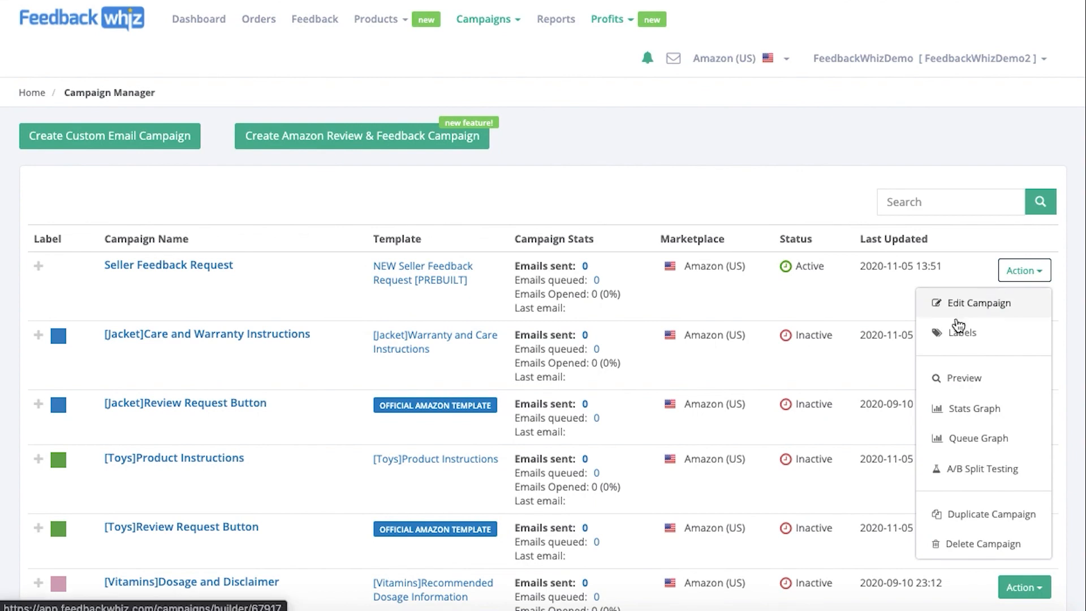
pyautogui.moveTo(961, 333)
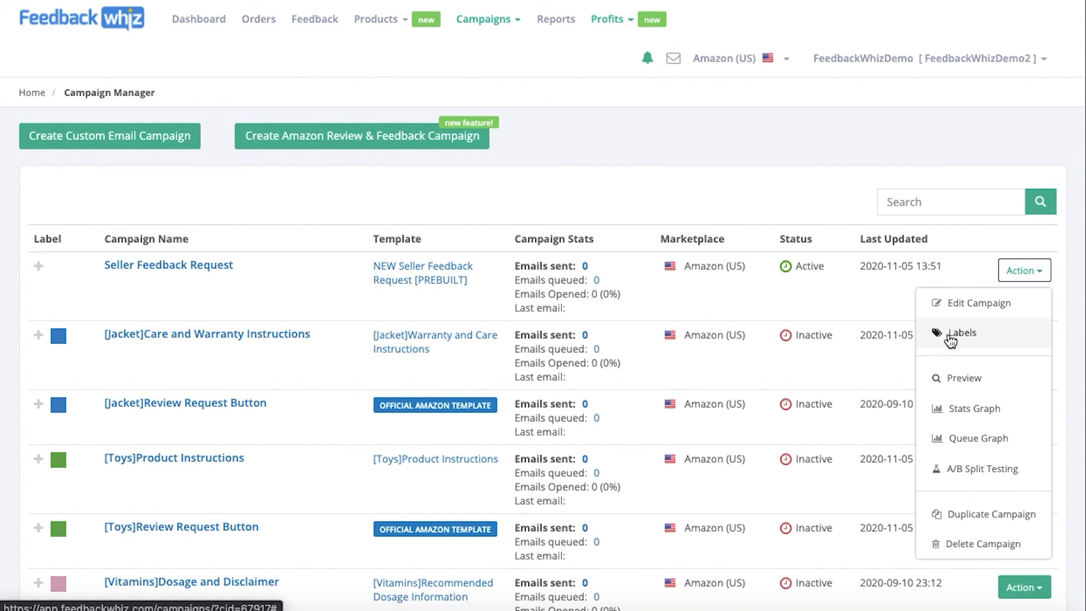
pyautogui.click(963, 378)
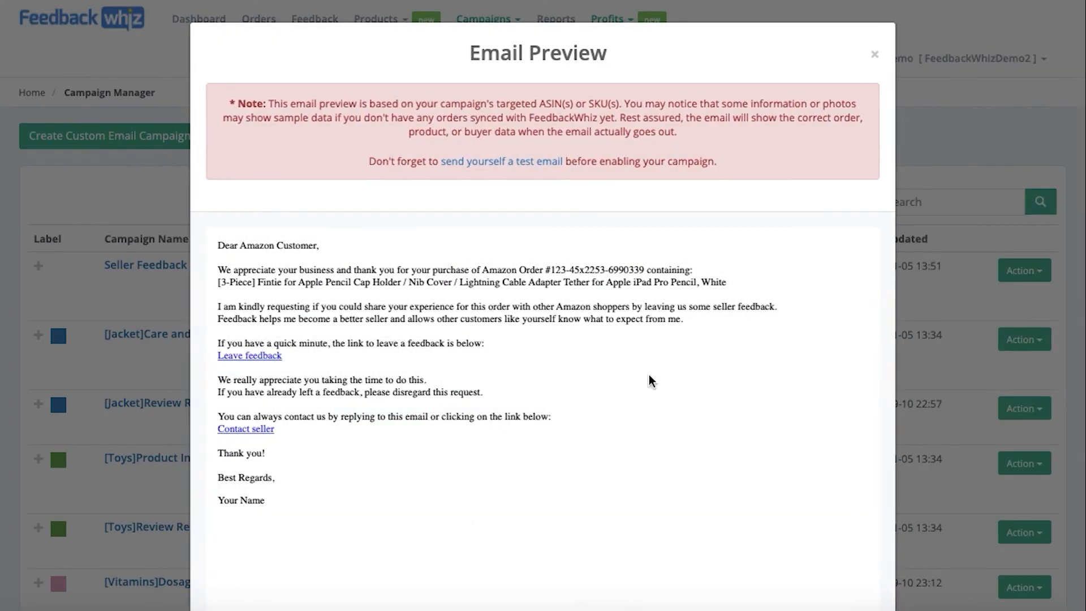
pyautogui.moveTo(571, 396)
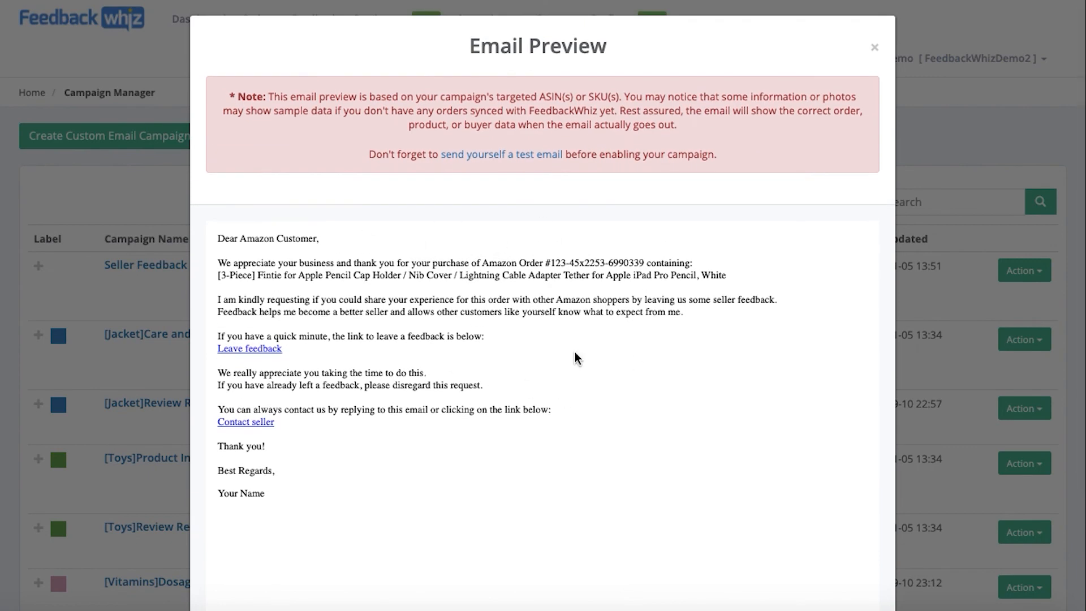
pyautogui.moveTo(386, 222)
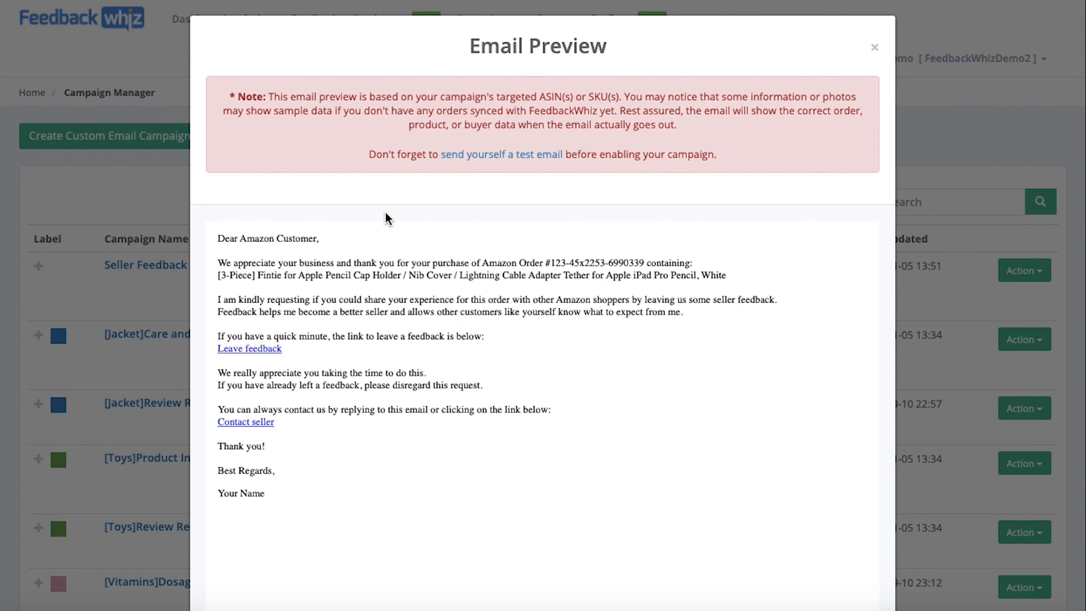
pyautogui.moveTo(501, 348)
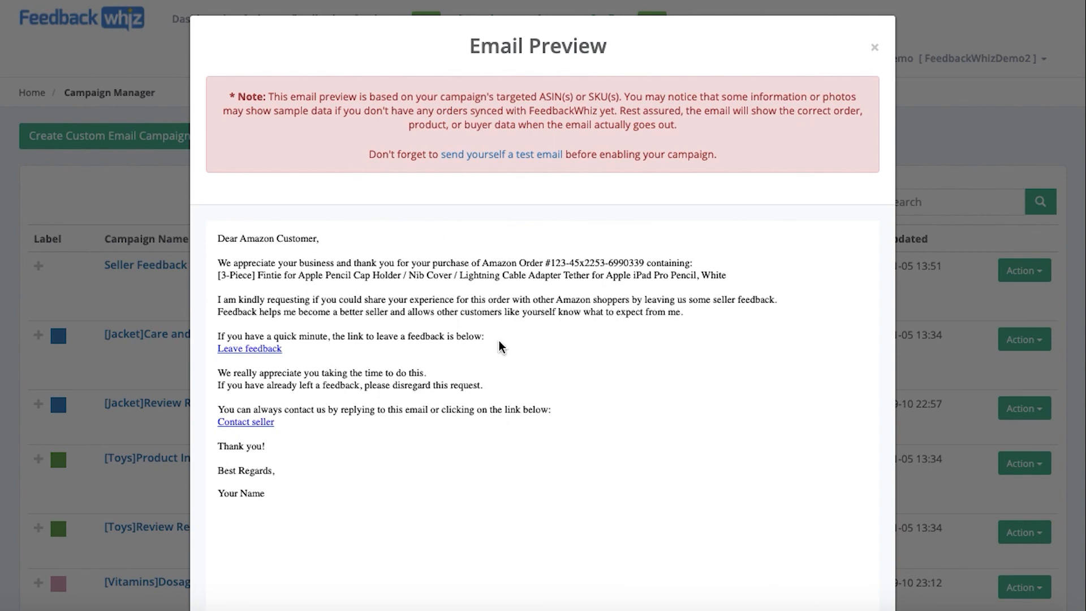
pyautogui.moveTo(490, 324)
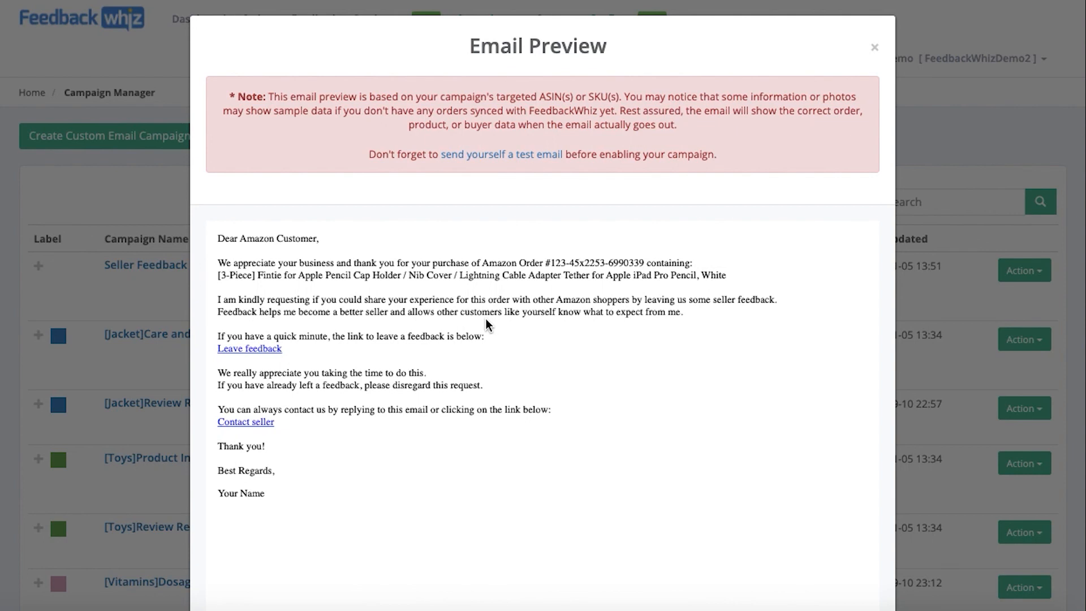
pyautogui.moveTo(473, 298)
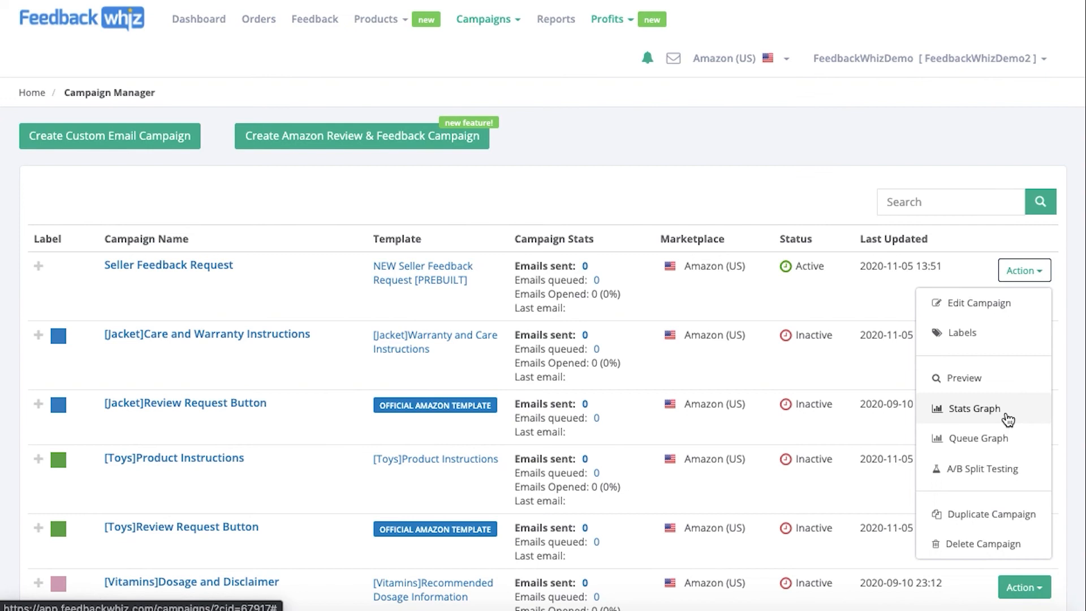
pyautogui.moveTo(990, 513)
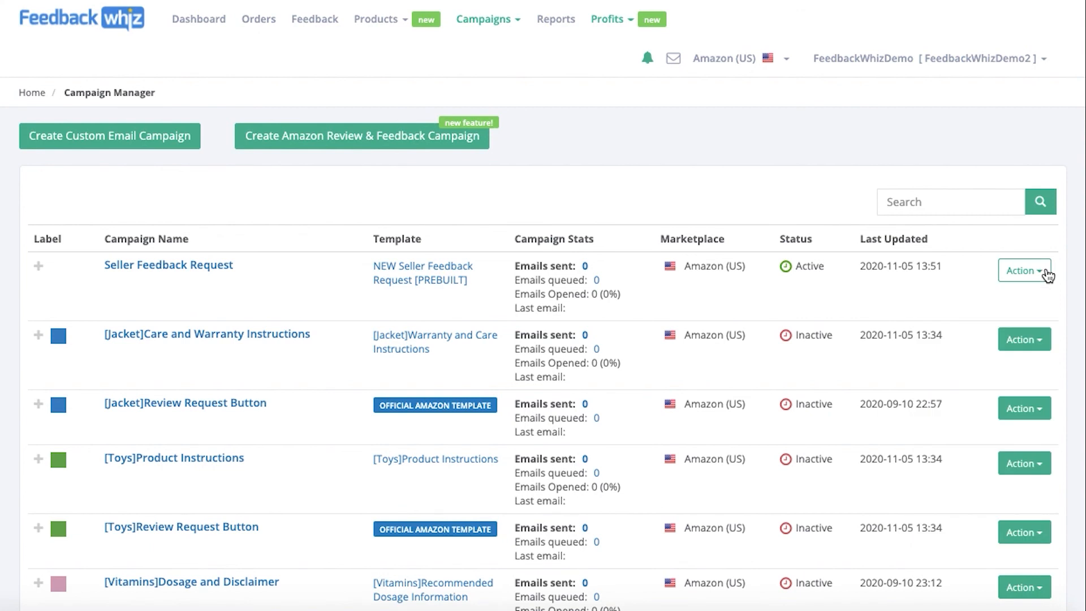
pyautogui.moveTo(715, 299)
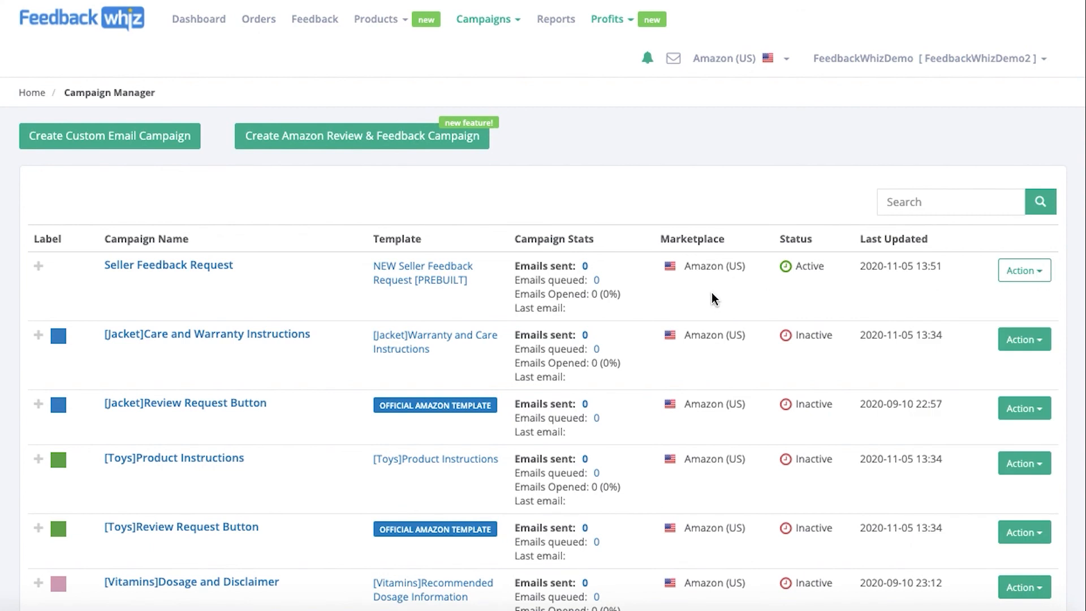